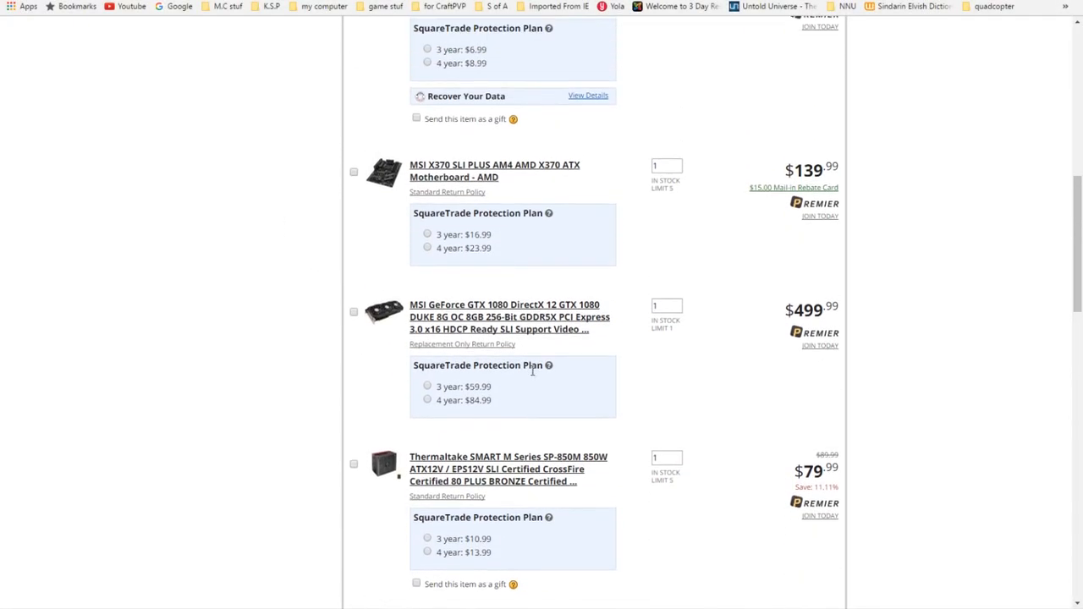
Scroll through the cart and bring up the AMD Ryzen 5 1600 processor's product page
scroll("up", 3)
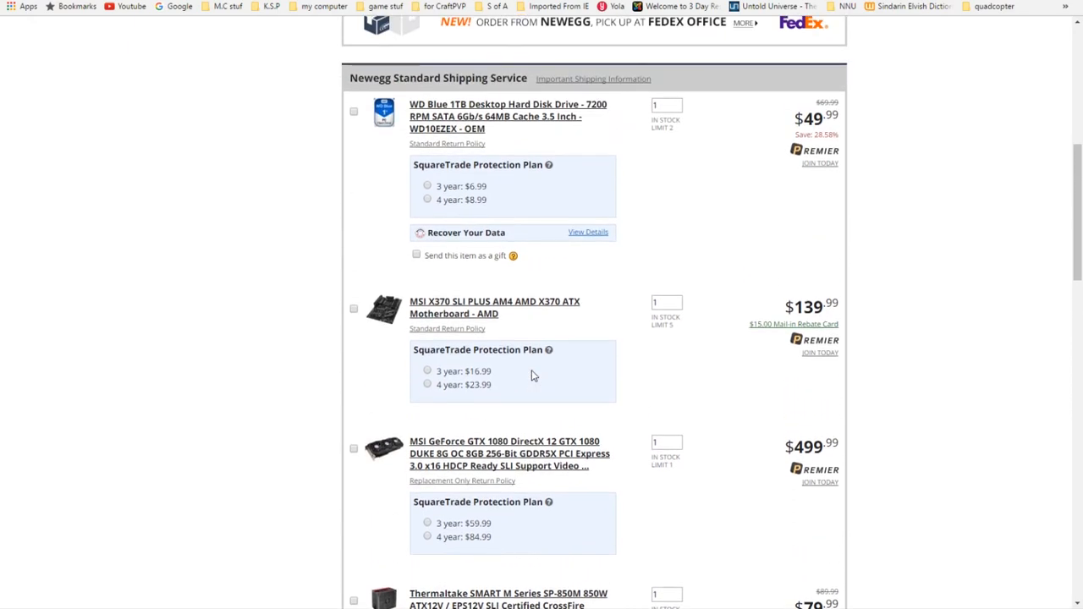
scroll("down", 3)
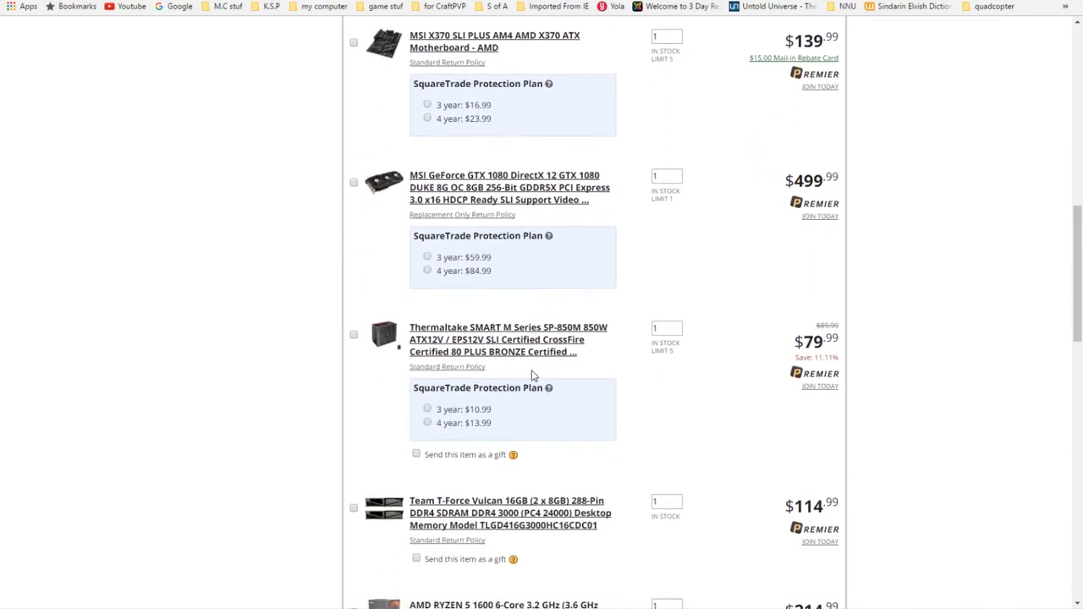
scroll("down", 3)
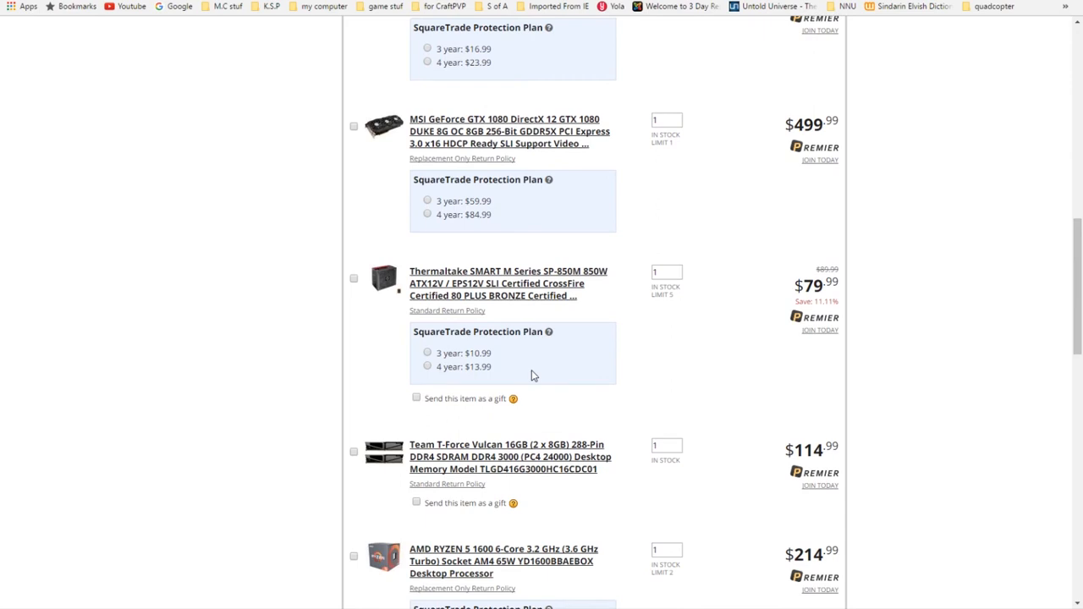
scroll("down", 3)
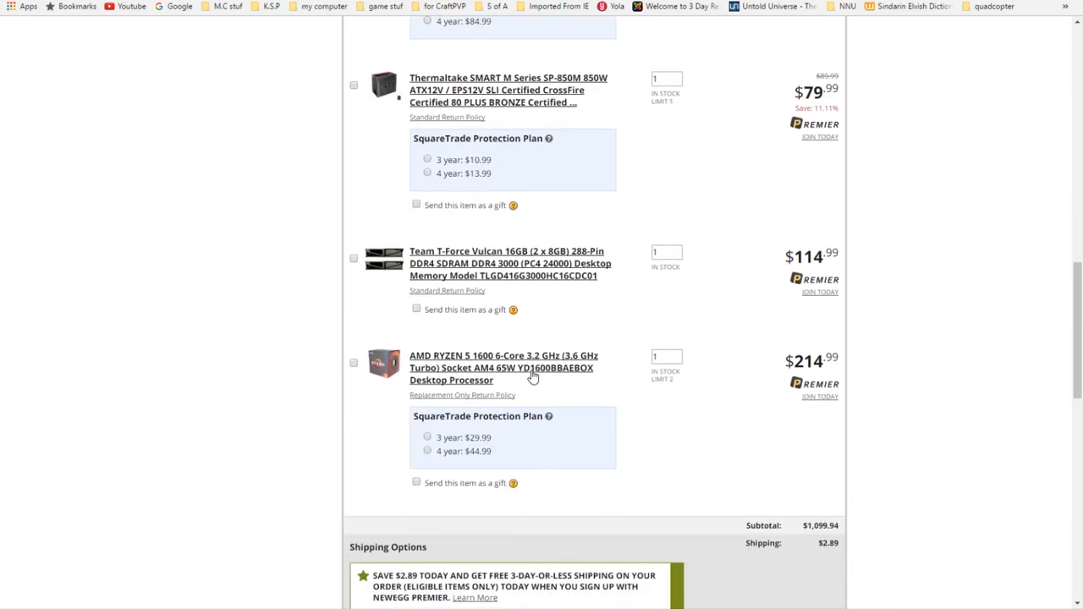
scroll("down", 3)
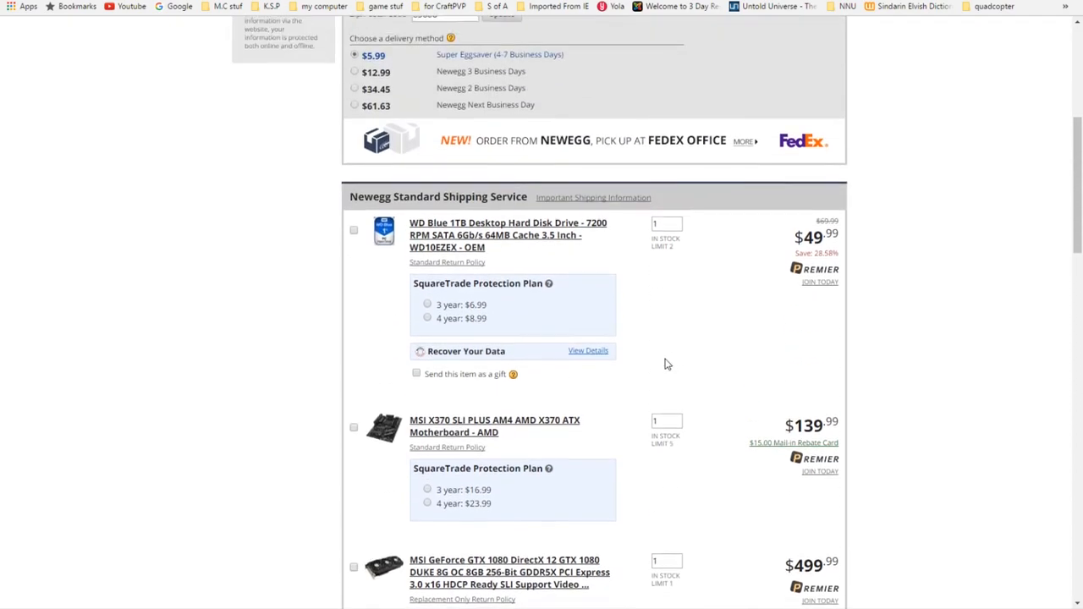
scroll("up", 3)
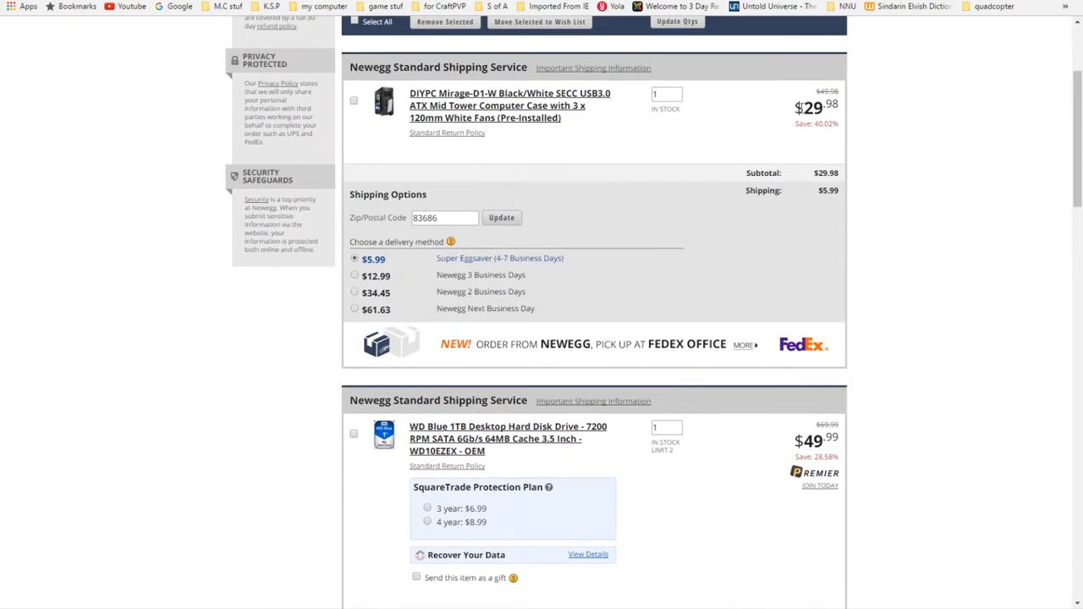
scroll("down", 3)
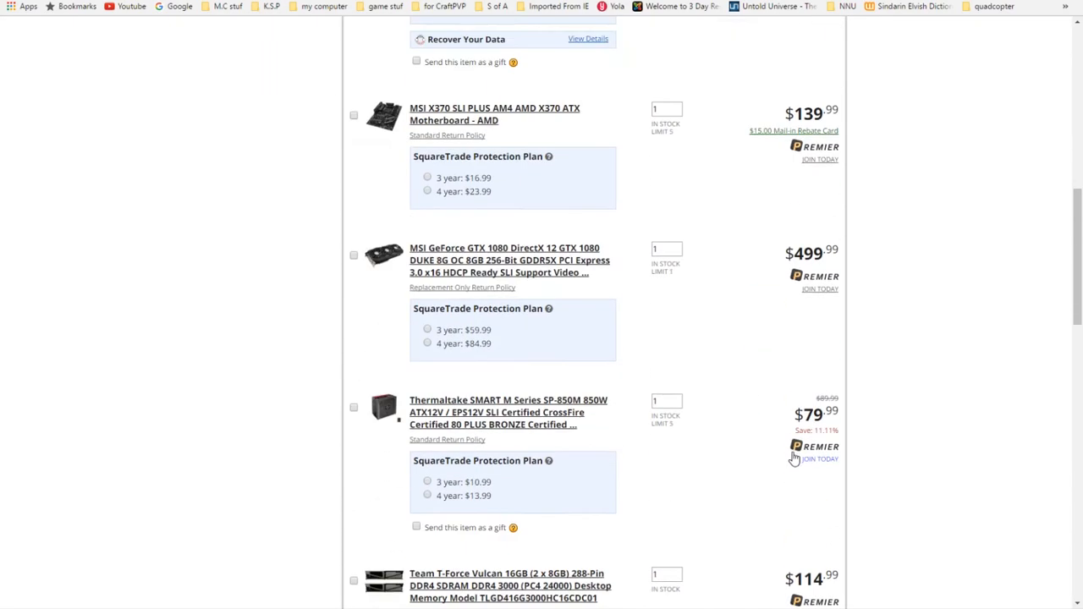
scroll("down", 3)
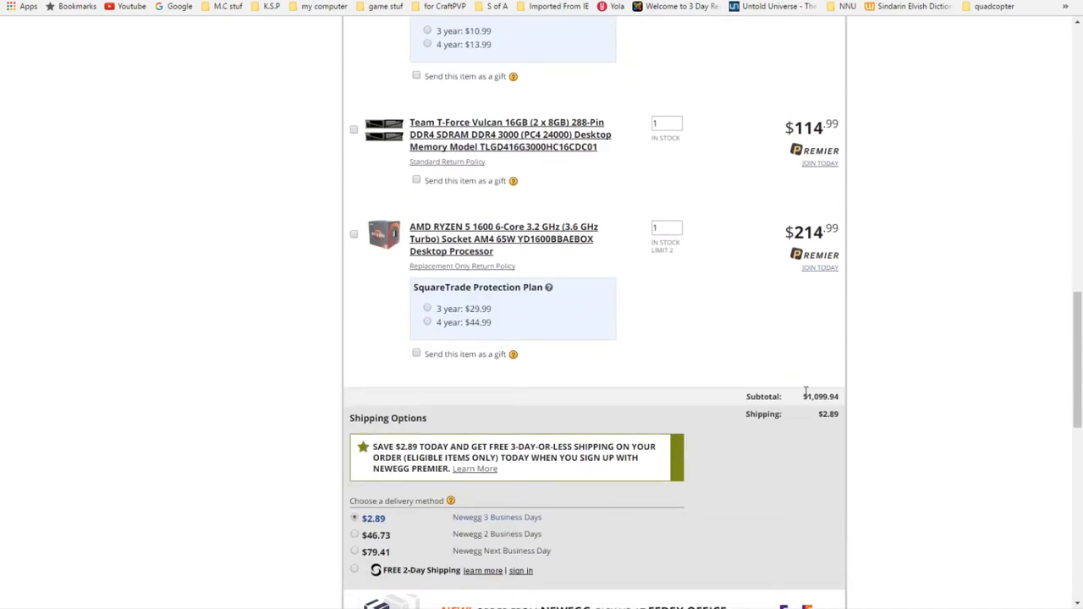
scroll("up", 3)
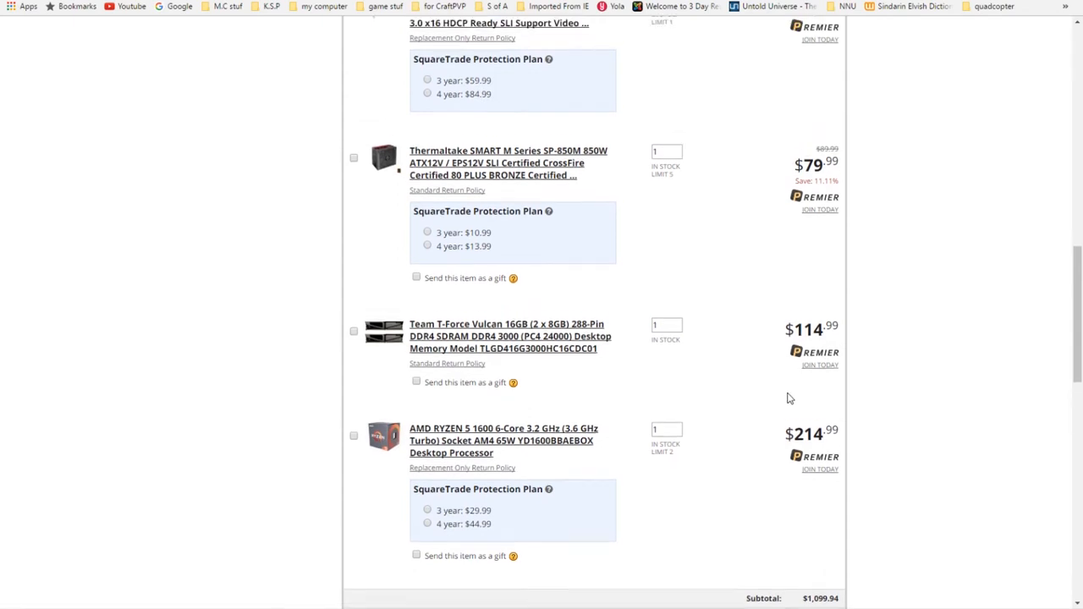
scroll("up", 3)
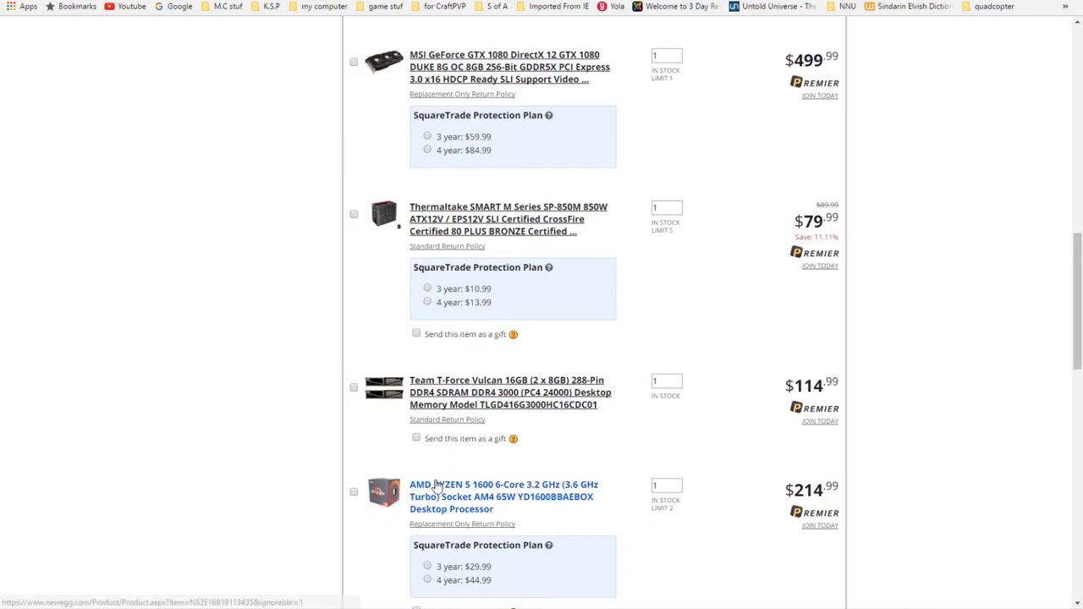
left_click(504, 484)
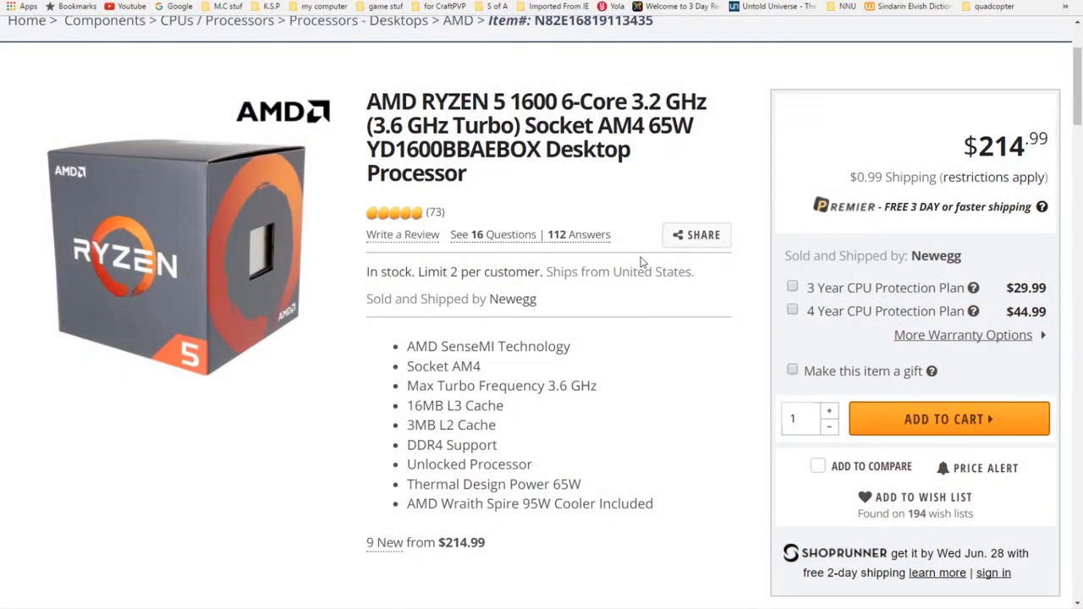
mouse_move(648, 151)
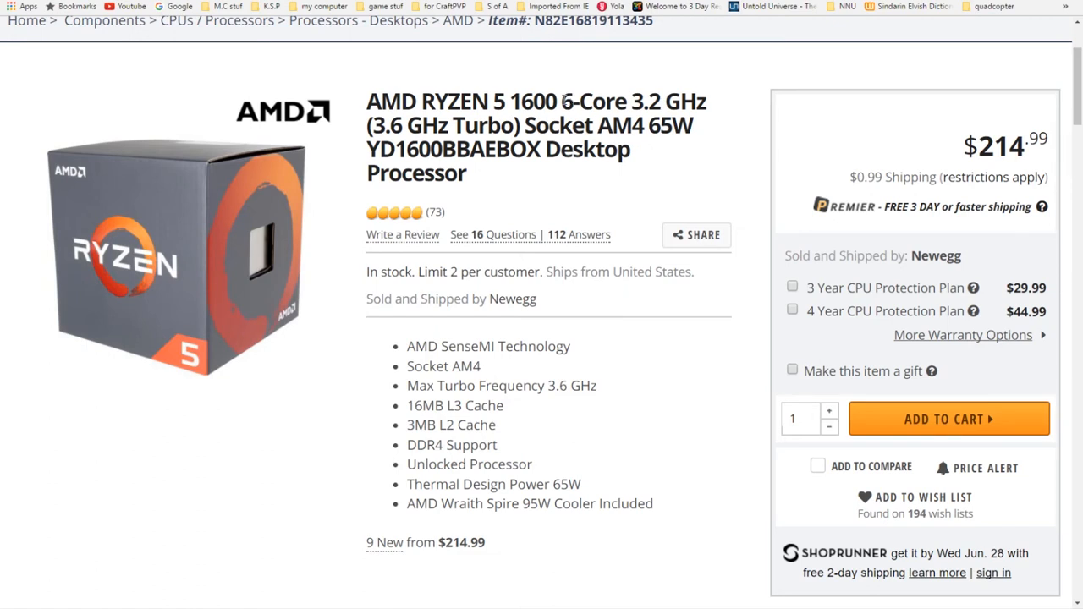
Highlight the core count and 3.2 GHz (3.6 GHz Turbo) speed in the Ryzen 5 1600 title
double_click(572, 102)
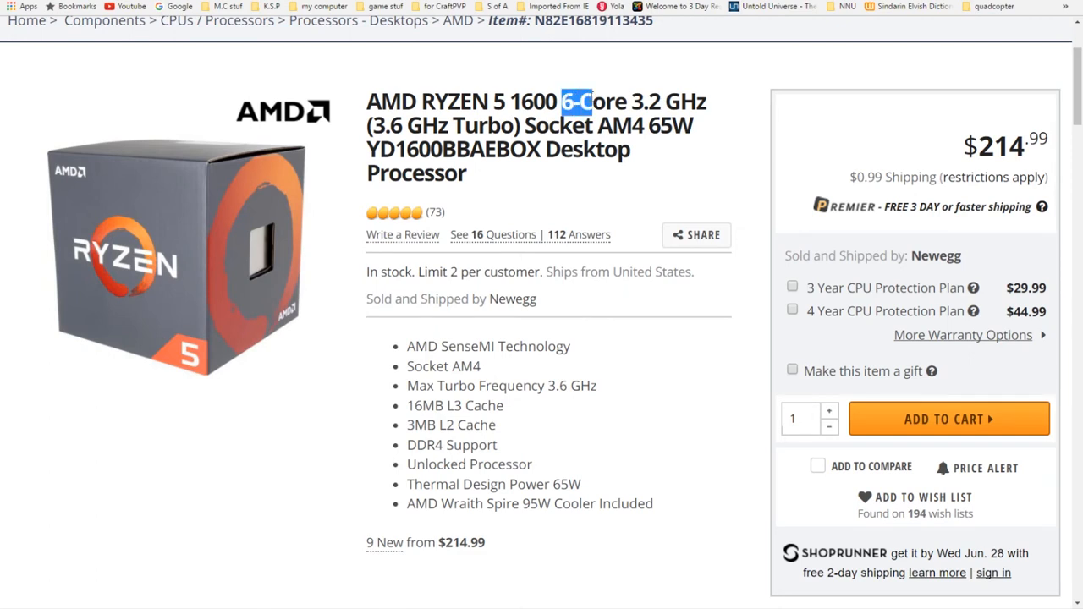
left_click(633, 102)
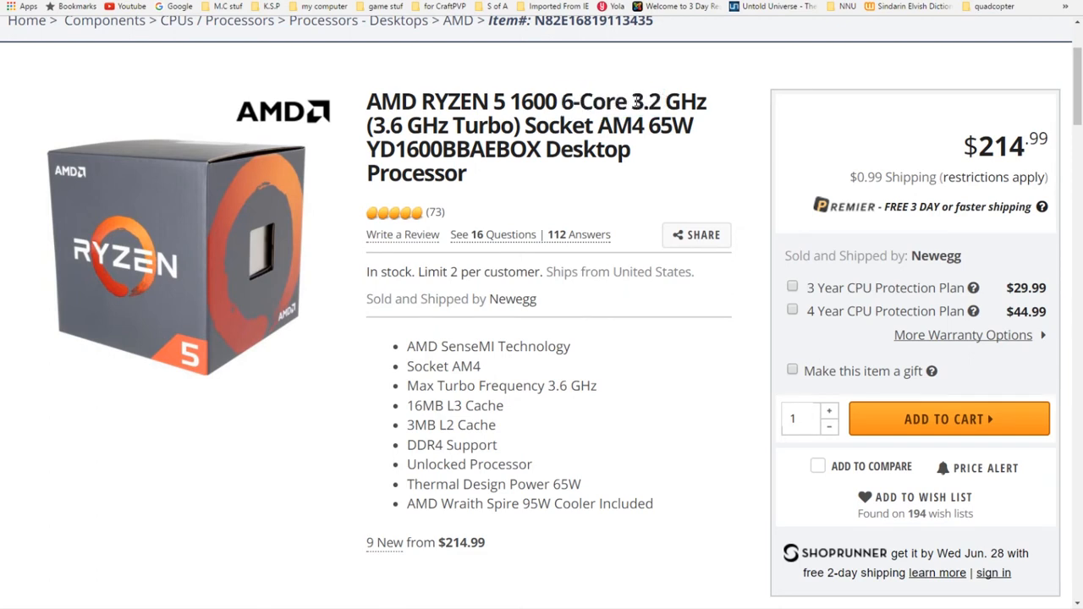
mouse_move(629, 102)
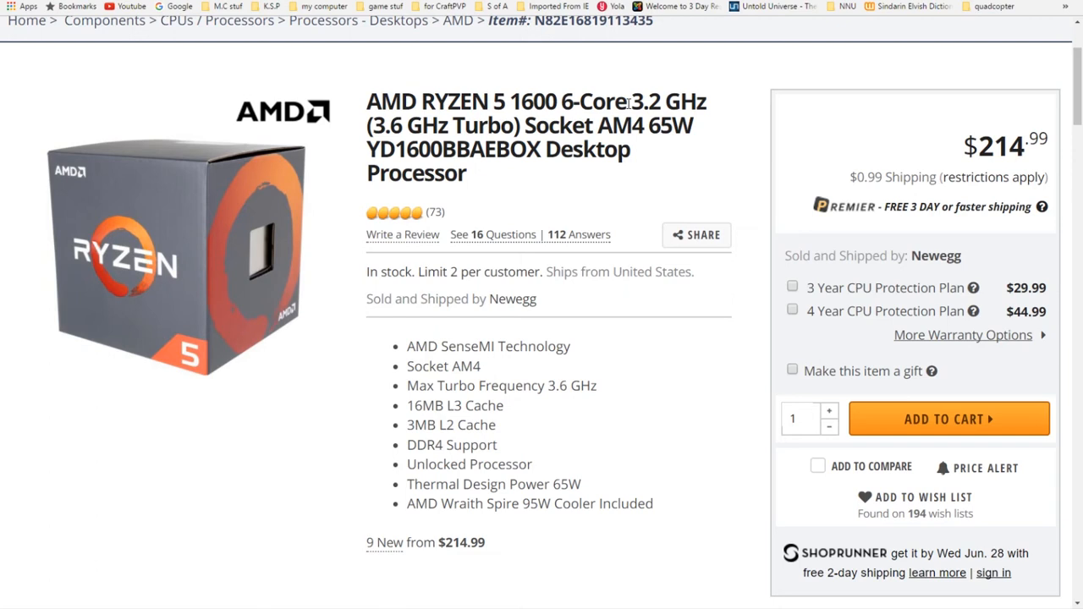
double_click(636, 102)
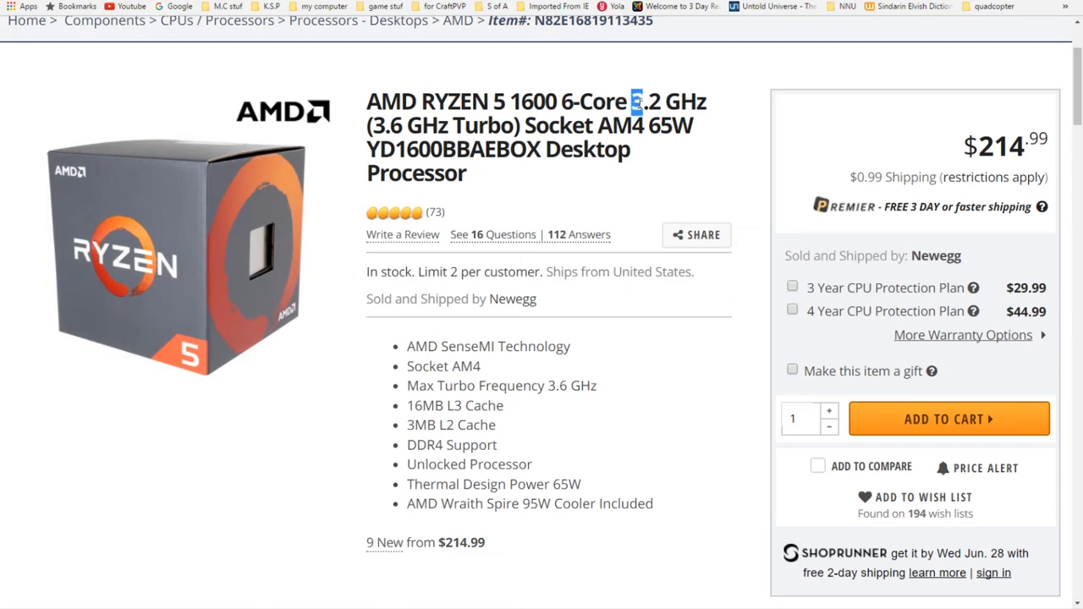
left_click_drag(633, 102, 521, 125)
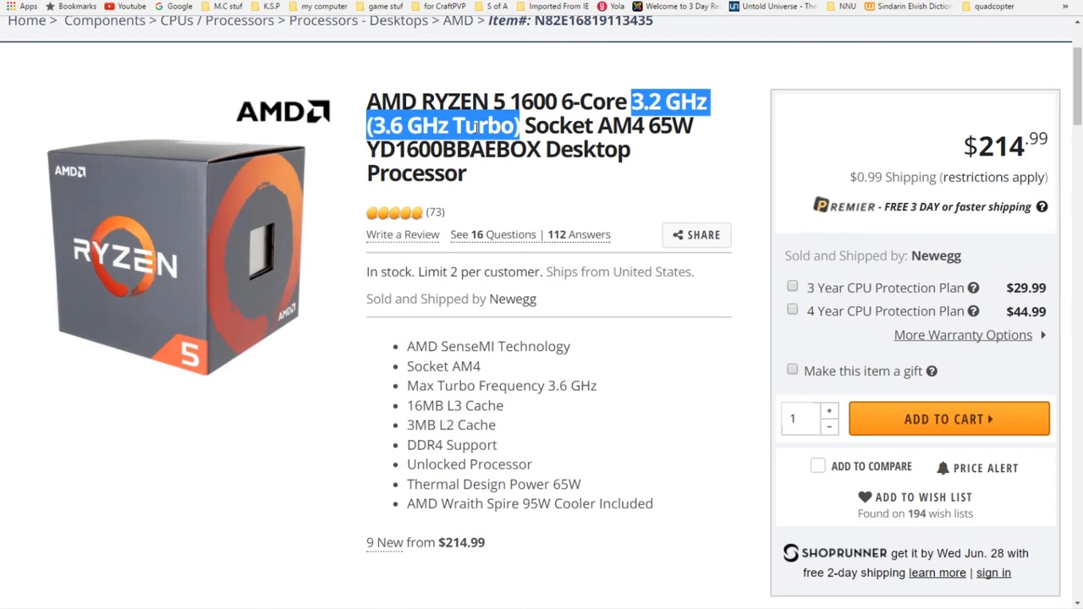
mouse_move(542, 125)
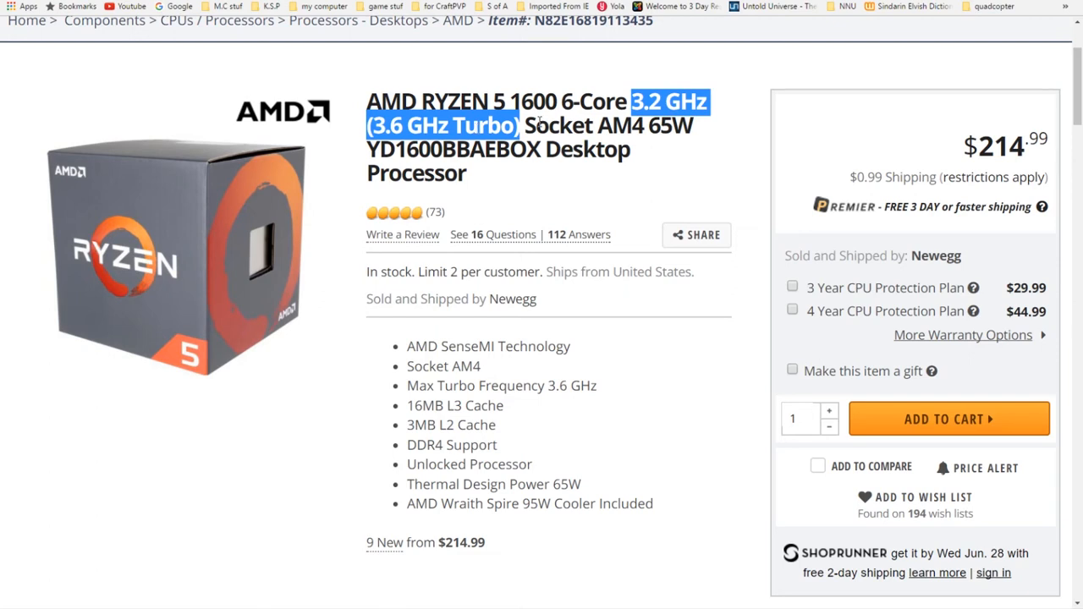
left_click(532, 125)
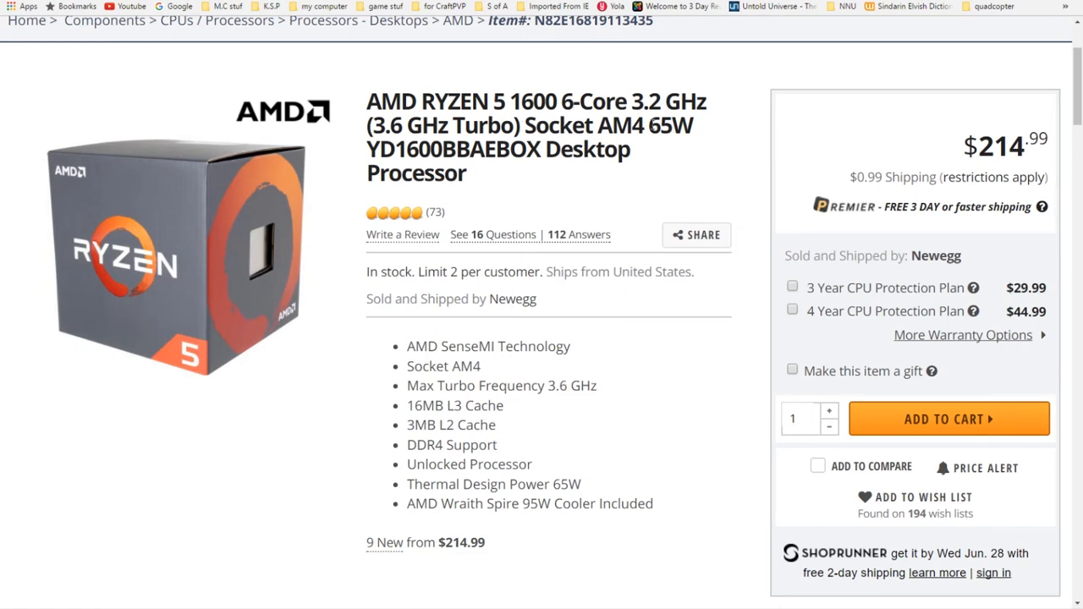
double_click(669, 125)
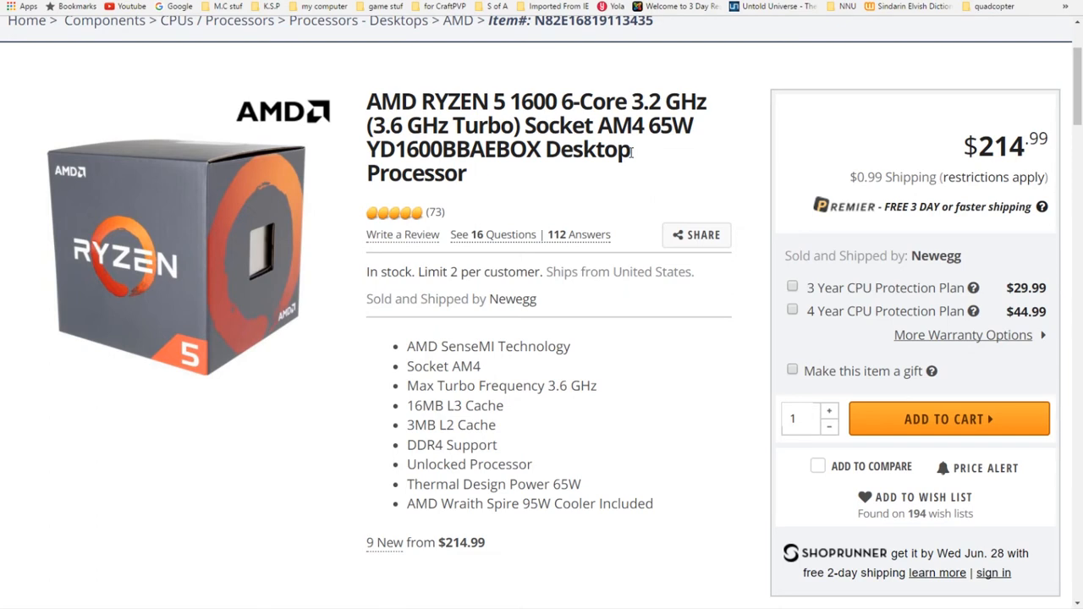
mouse_move(474, 68)
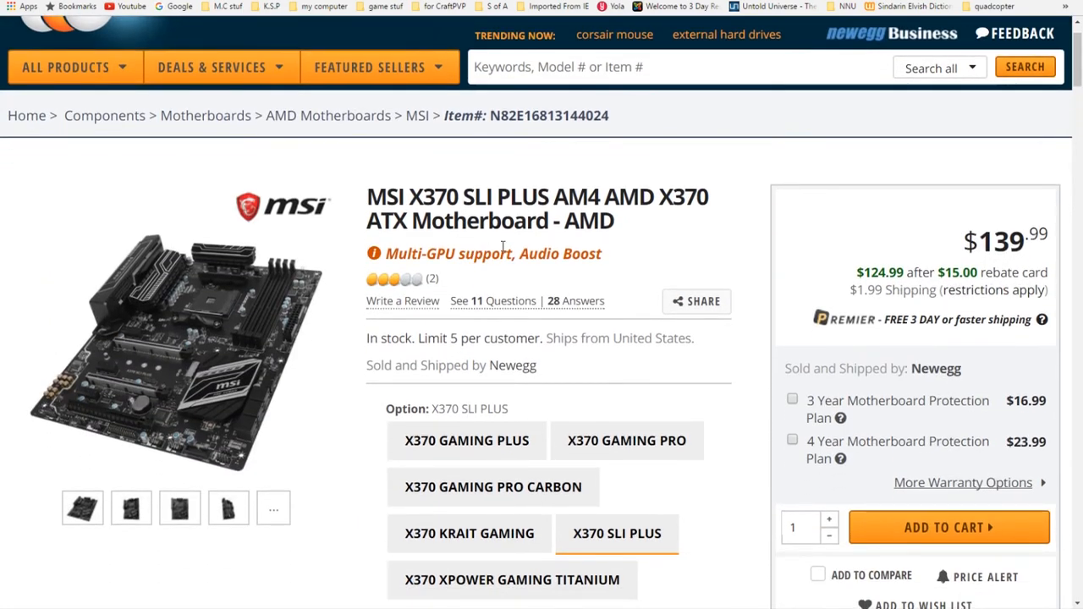
Bring up the enlarged photo gallery for the MSI X370 SLI PLUS motherboard
scroll("down", 3)
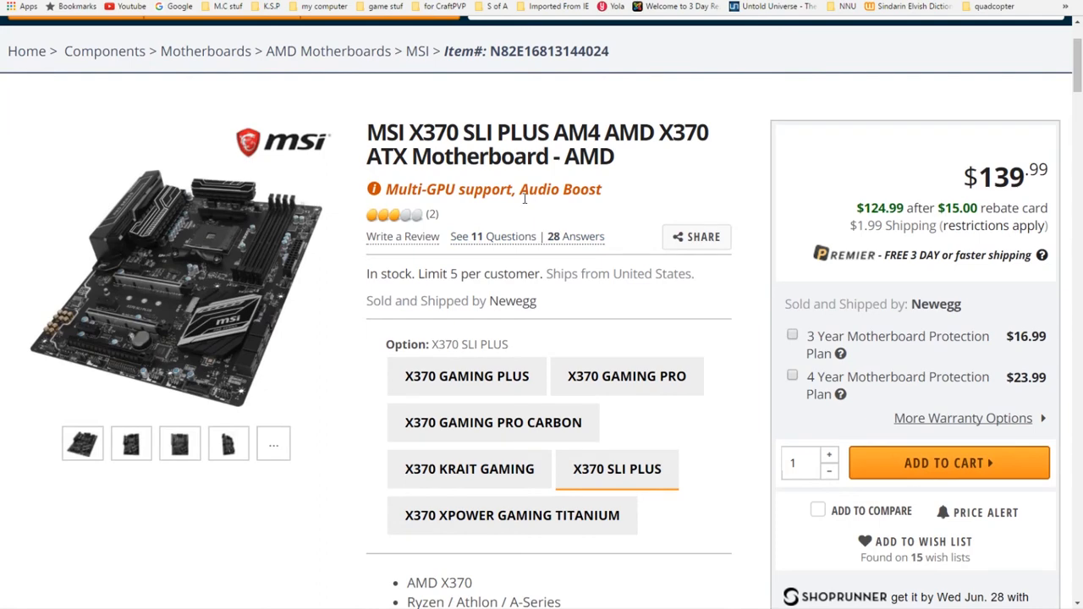
left_click(176, 285)
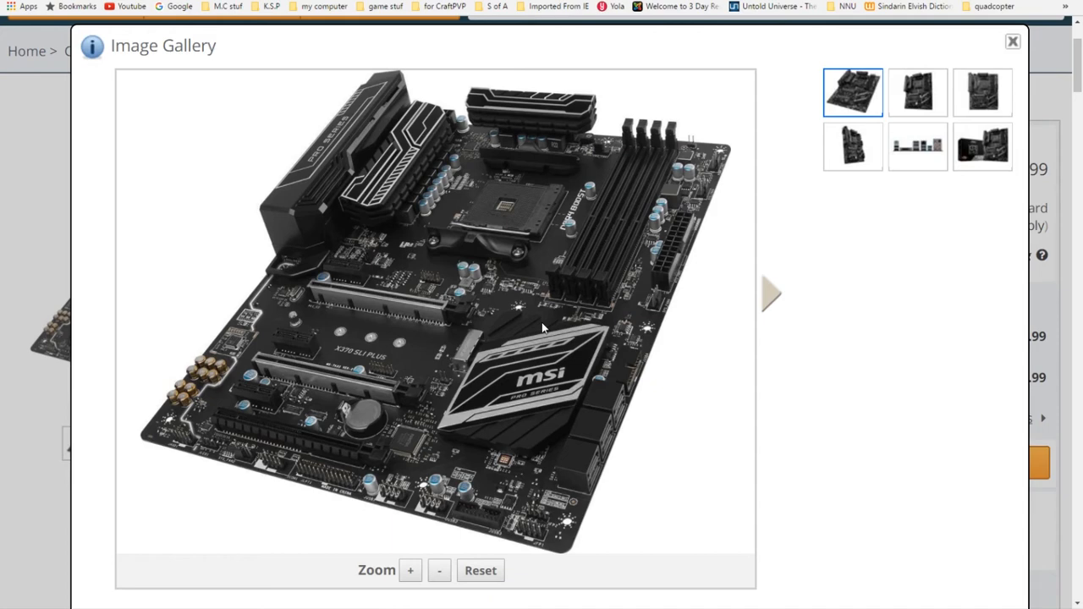
mouse_move(409, 538)
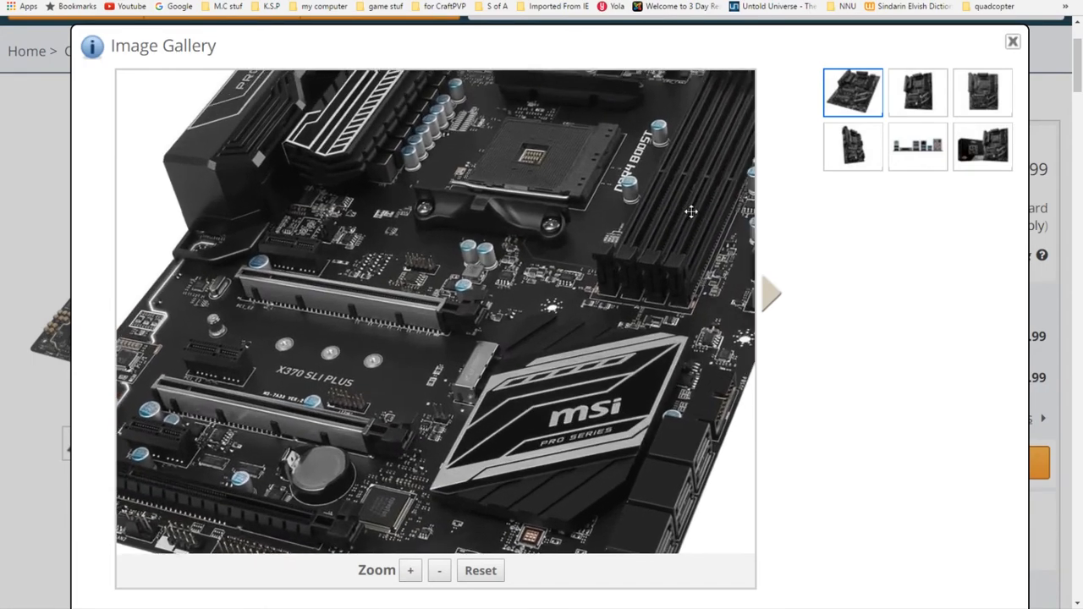
Zoom into different areas of the X370 SLI PLUS board photo, then close the gallery
left_click(438, 570)
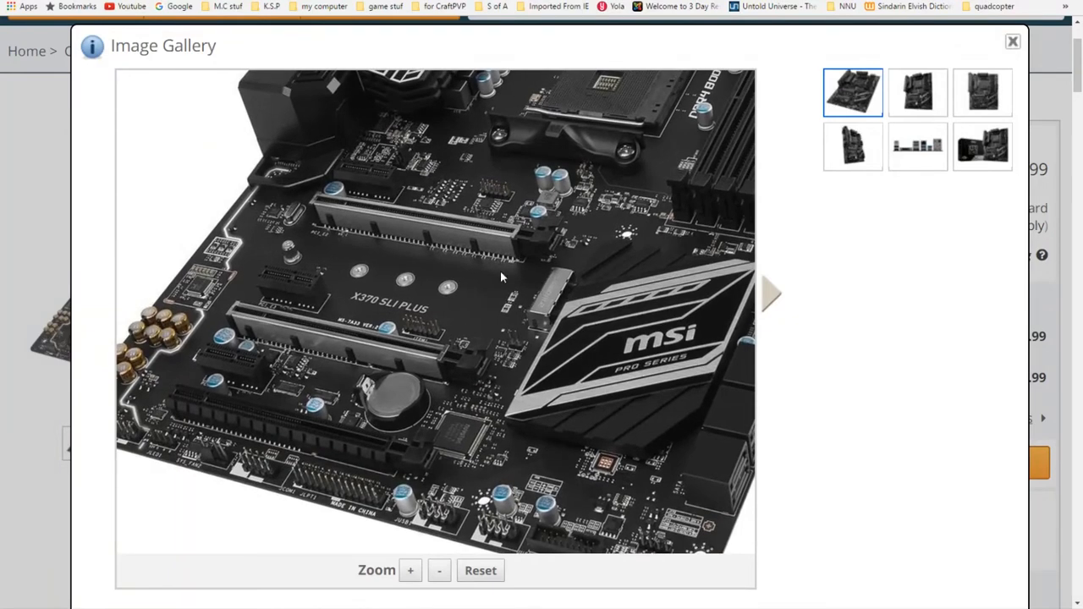
mouse_move(450, 313)
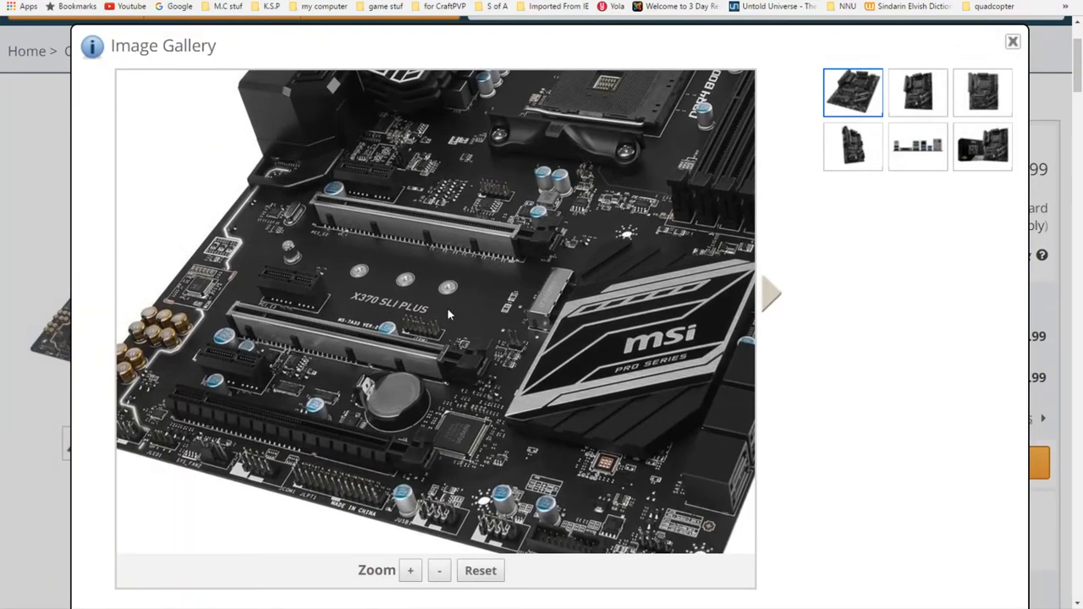
mouse_move(439, 323)
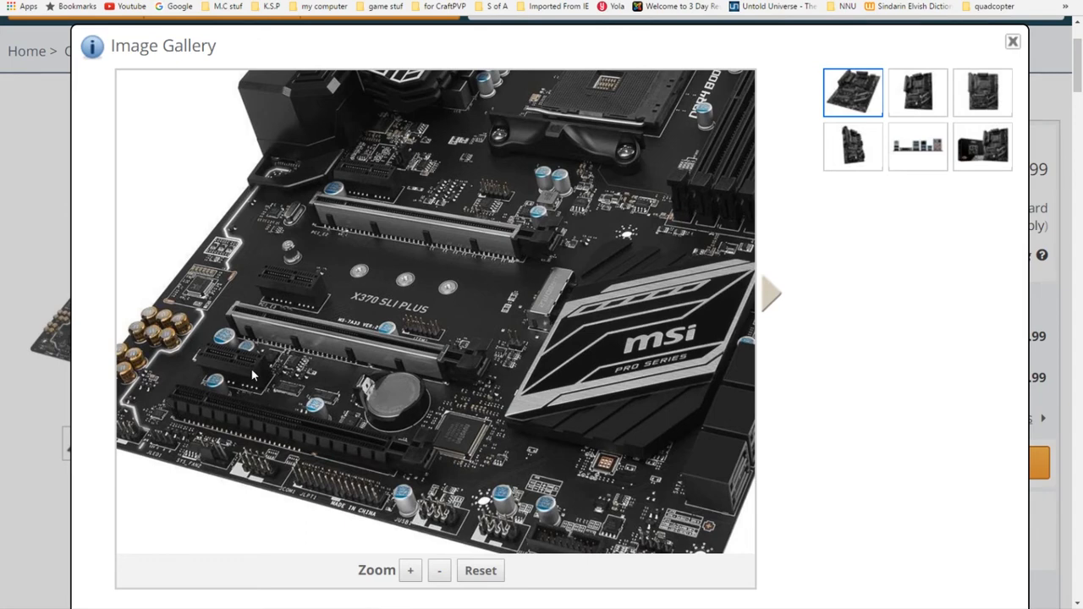
mouse_move(213, 362)
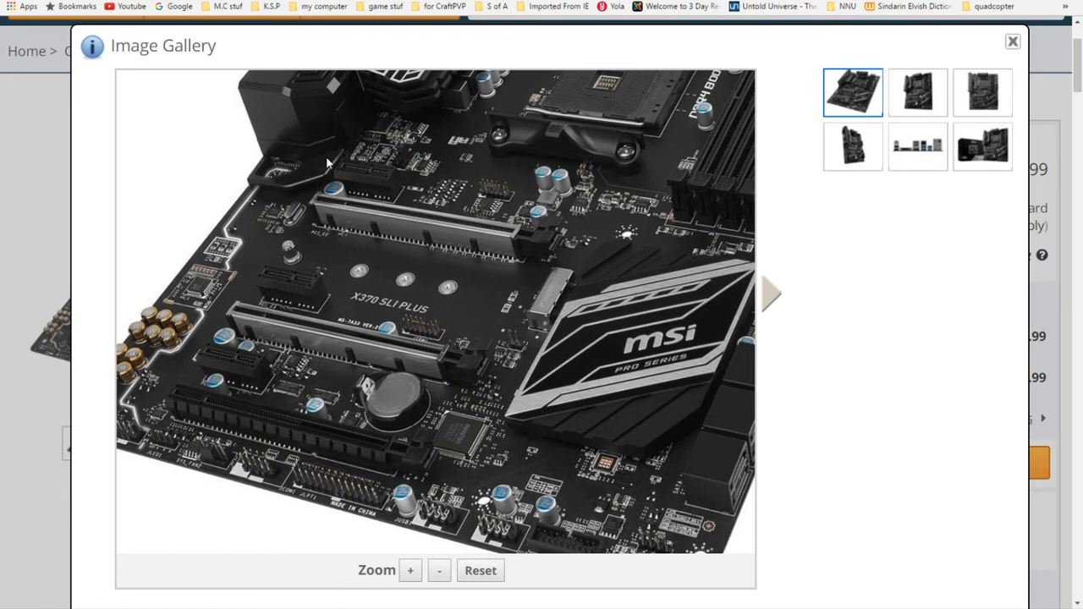
mouse_move(538, 308)
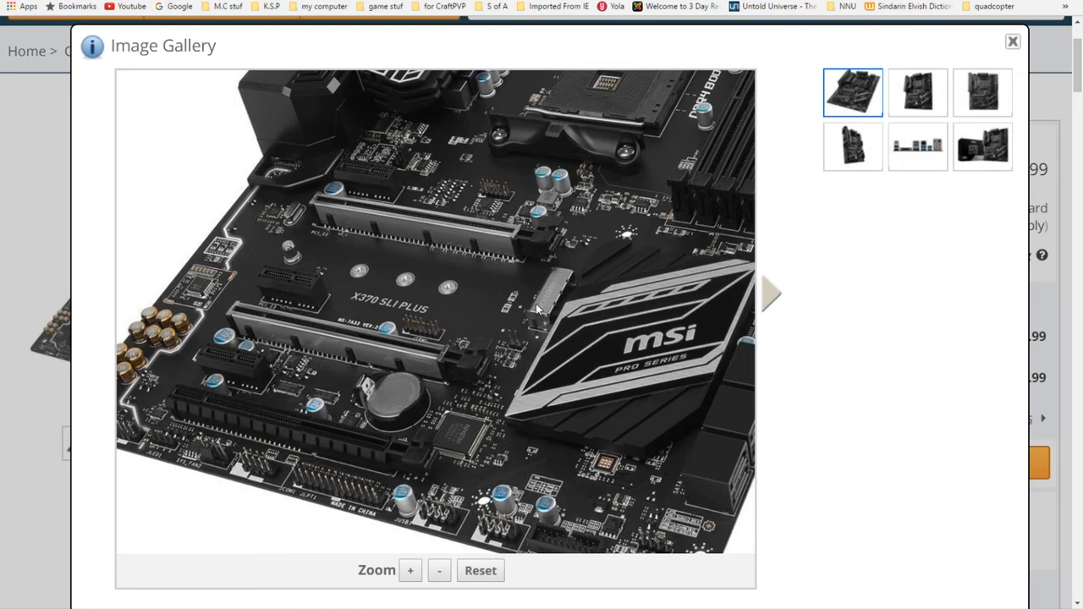
mouse_move(540, 320)
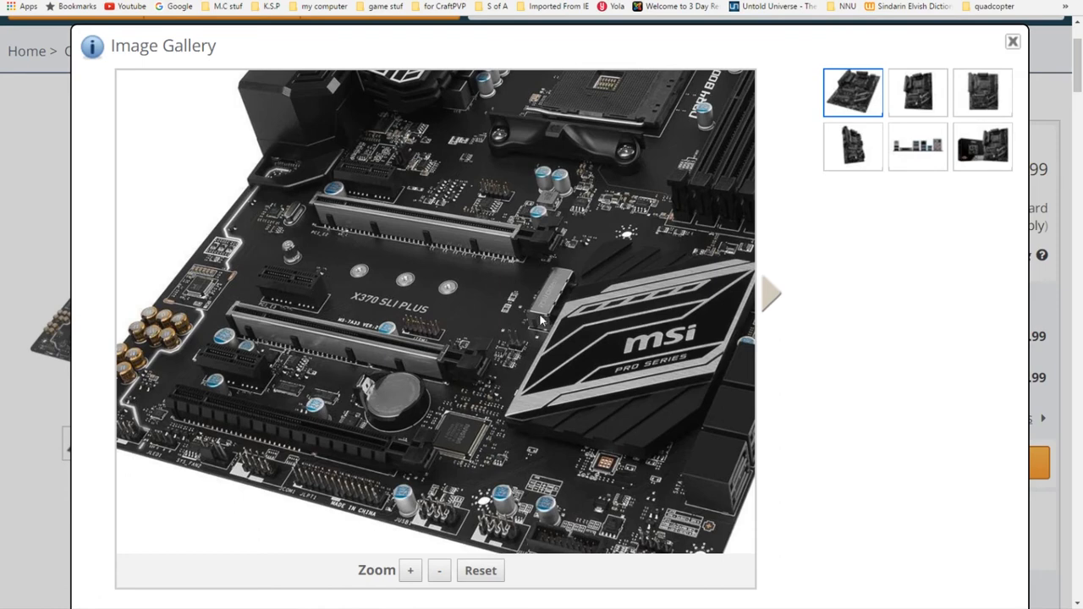
mouse_move(284, 420)
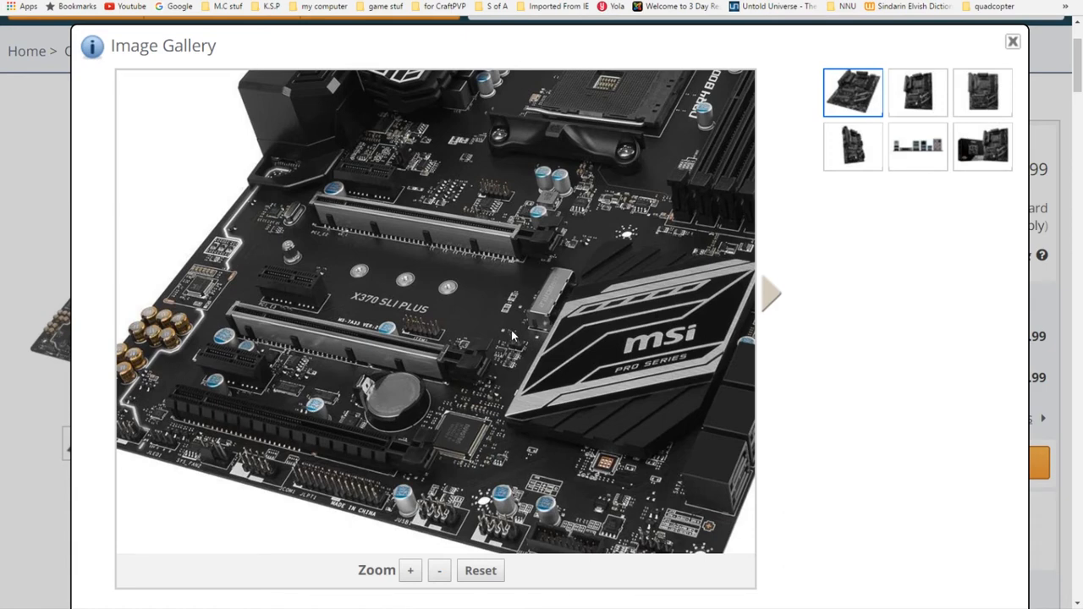
mouse_move(294, 279)
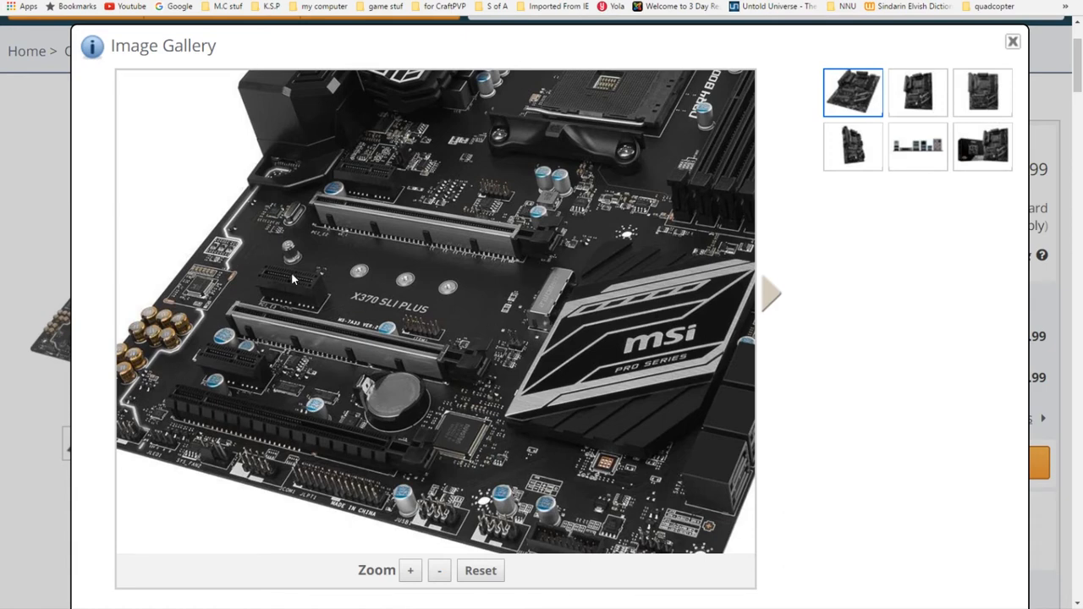
mouse_move(415, 350)
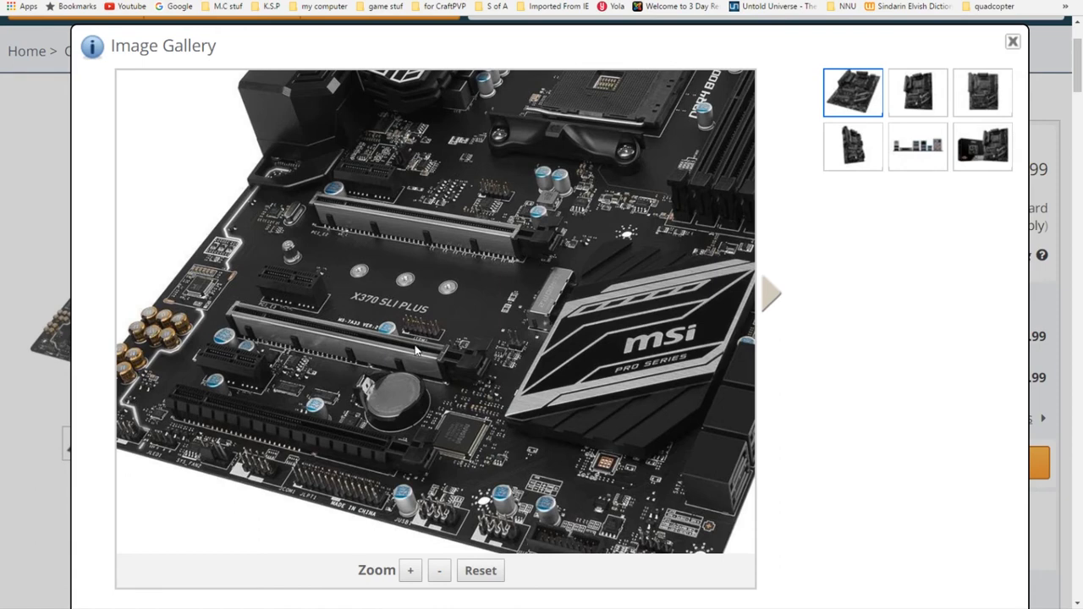
mouse_move(491, 252)
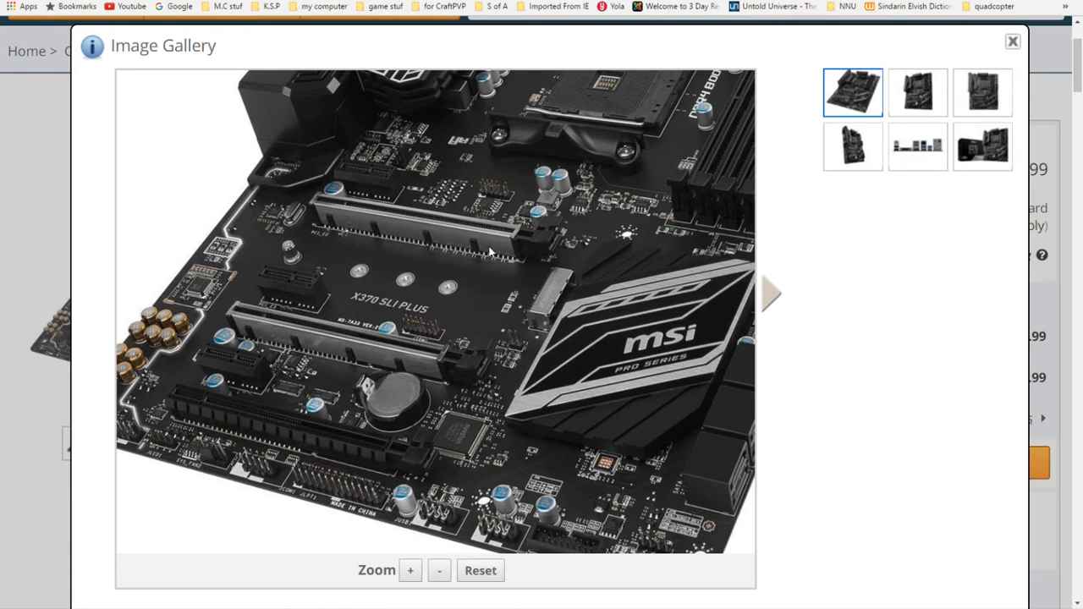
mouse_move(467, 246)
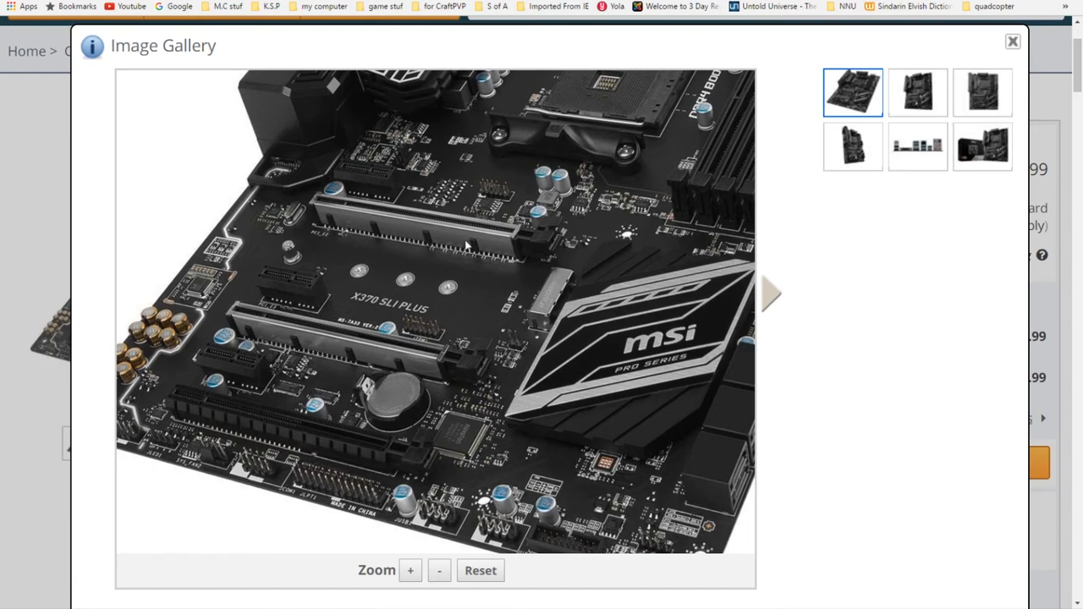
mouse_move(410, 376)
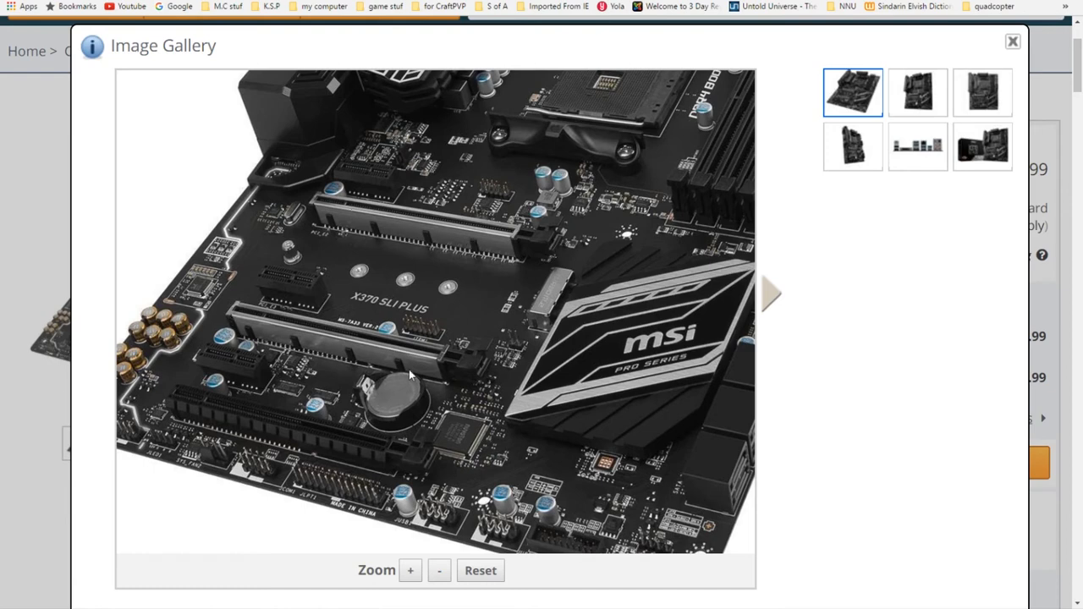
mouse_move(323, 453)
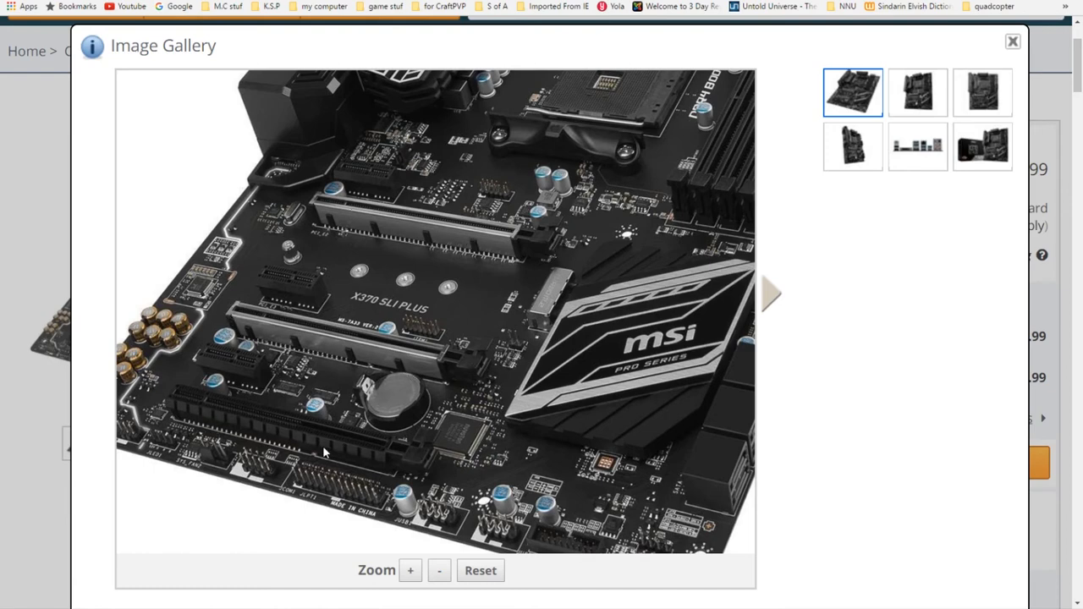
left_click(409, 569)
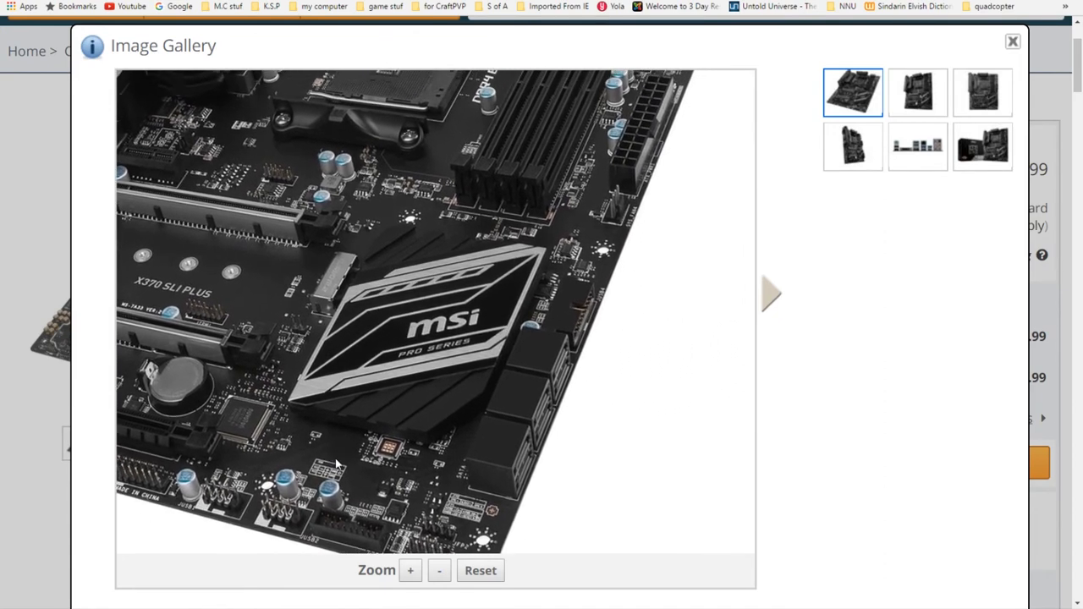
mouse_move(402, 461)
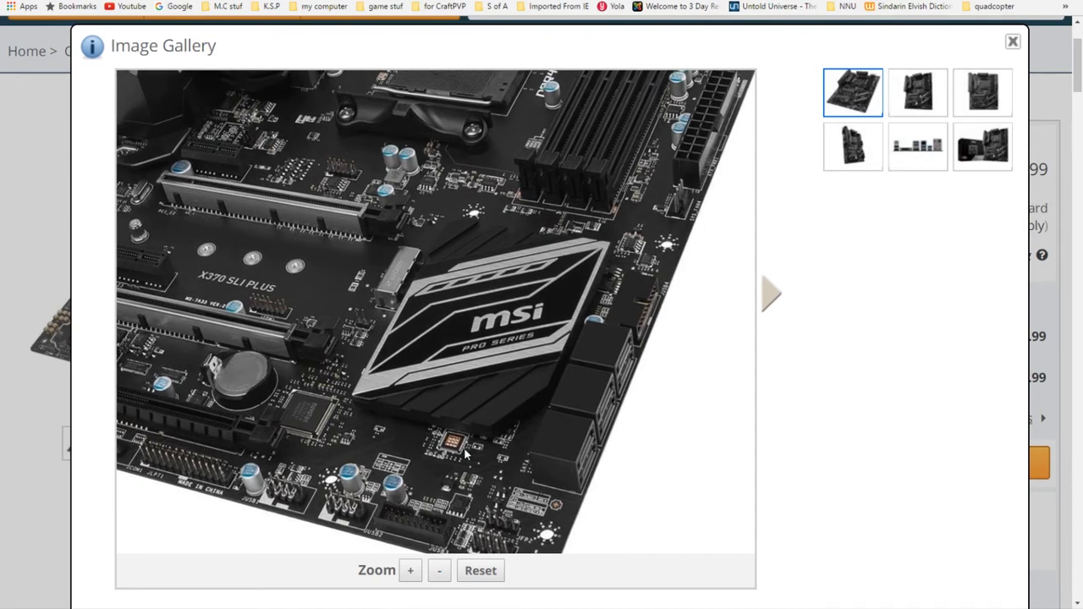
mouse_move(1012, 41)
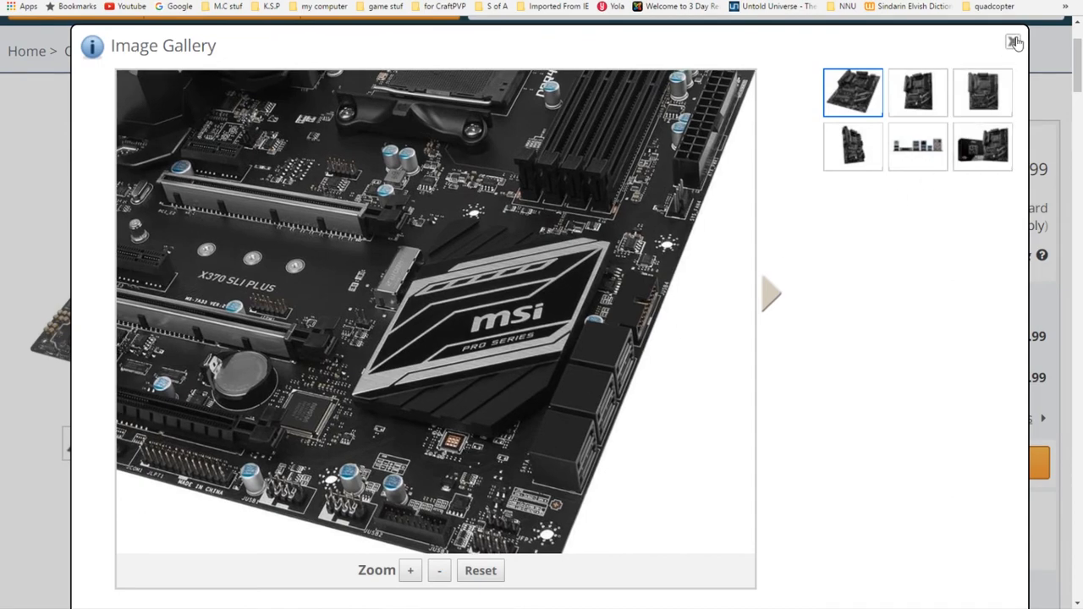
left_click(1015, 42)
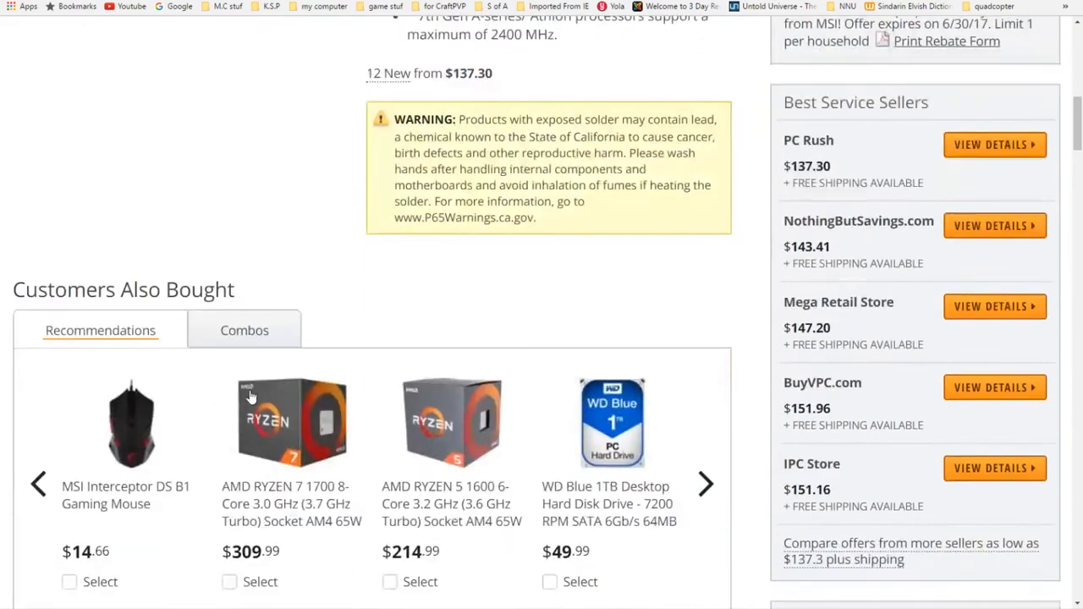
scroll("down", 3)
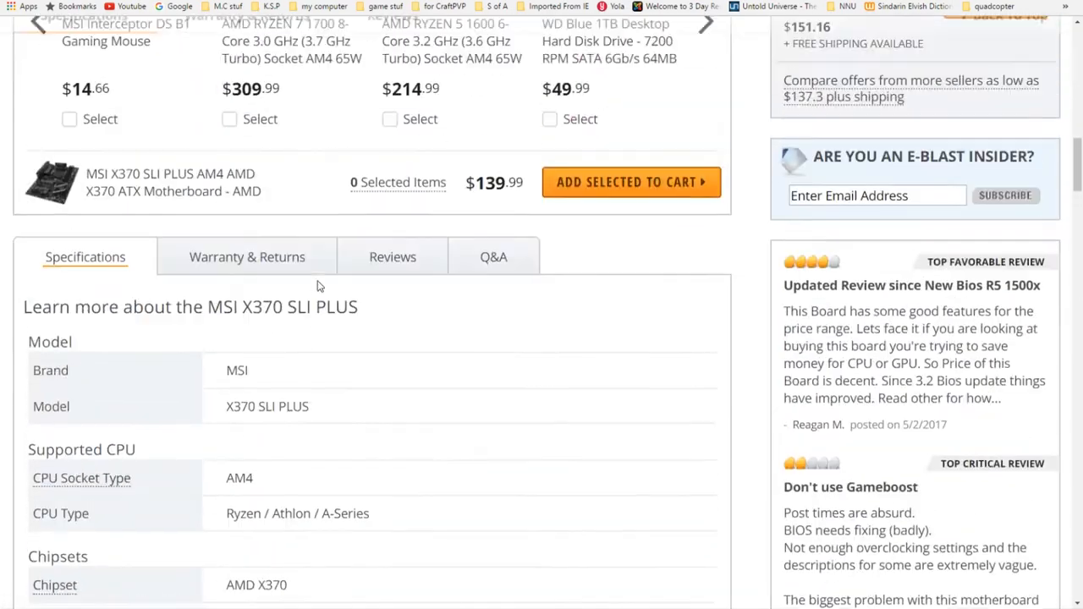
scroll("down", 3)
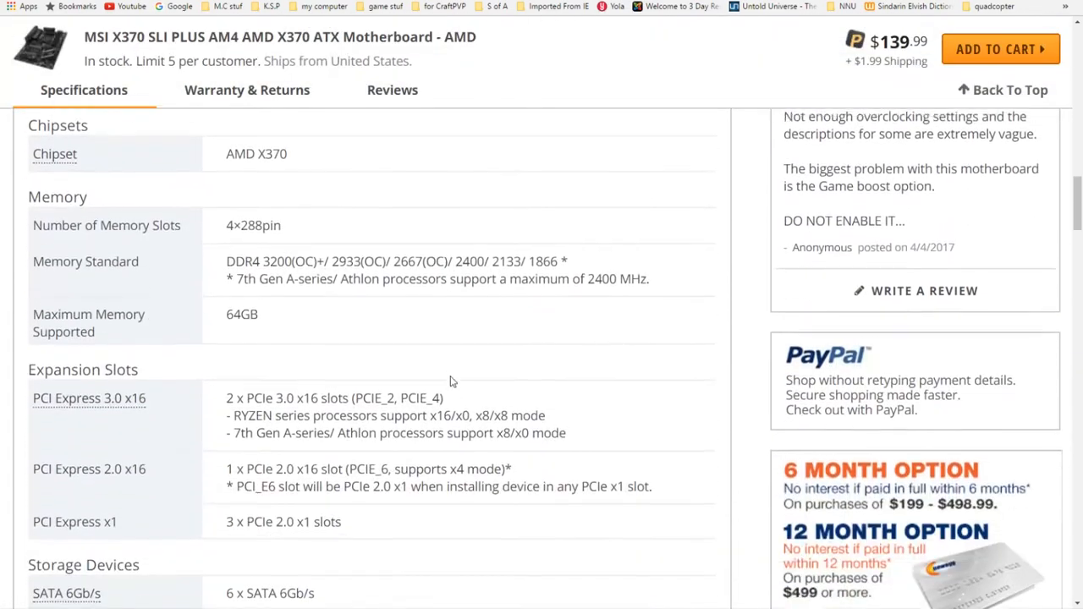
scroll("down", 3)
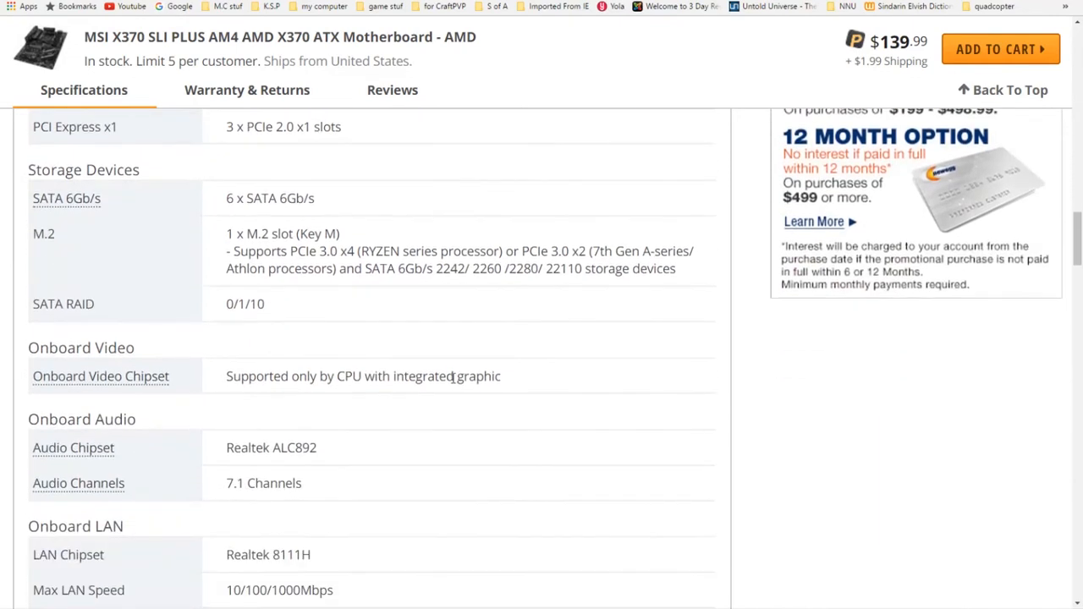
scroll("down", 3)
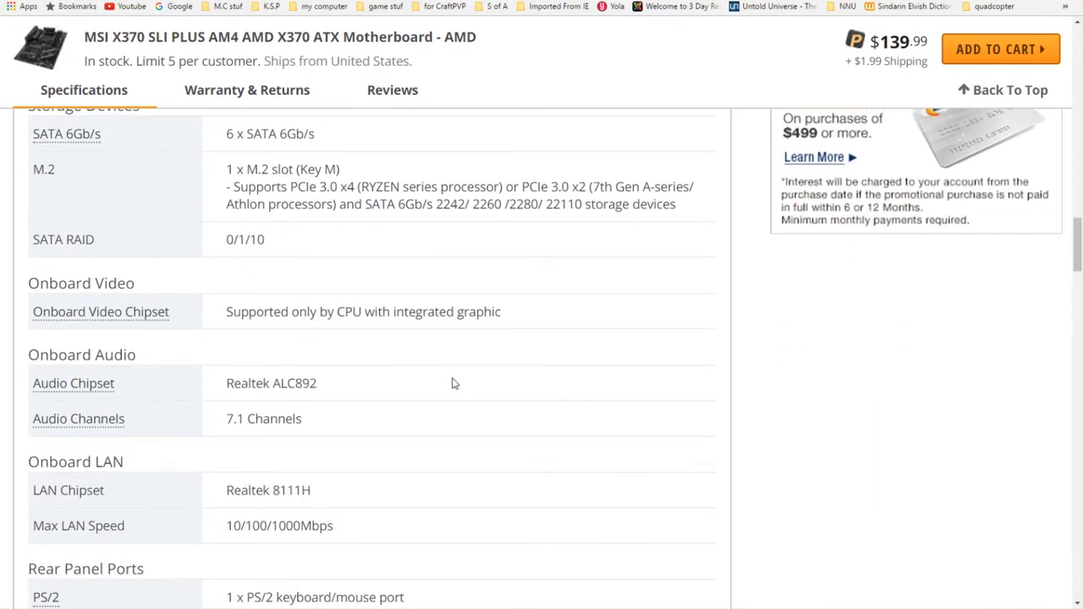
scroll("down", 3)
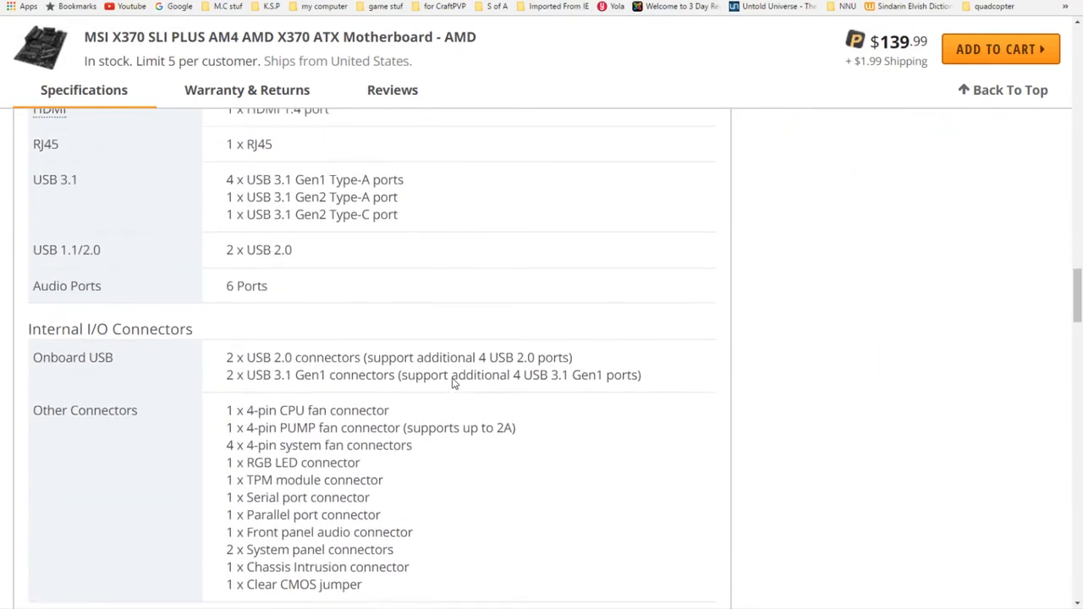
scroll("up", 3)
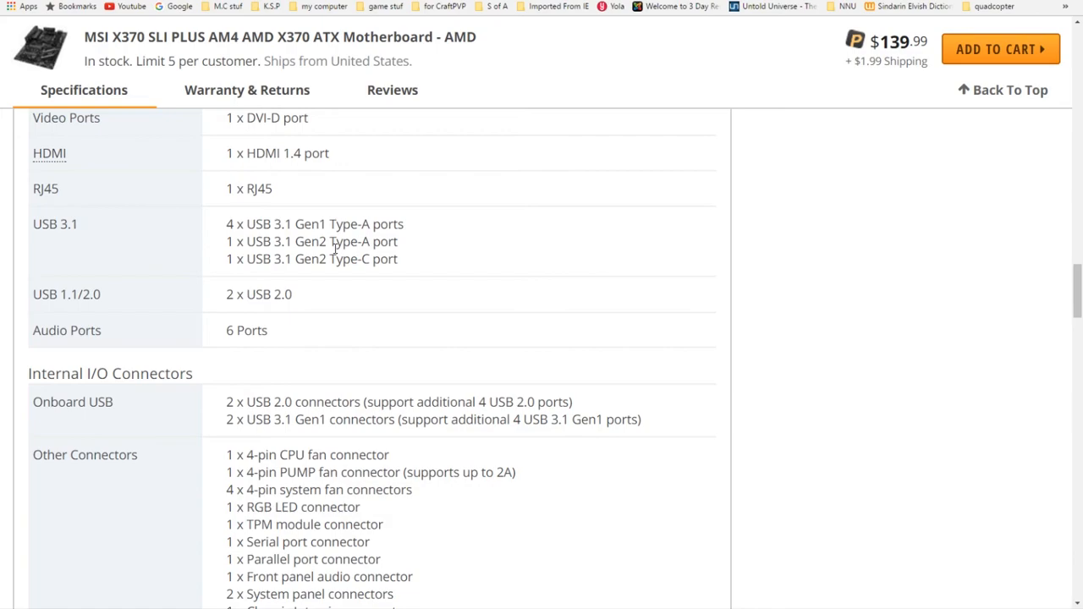
scroll("up", 3)
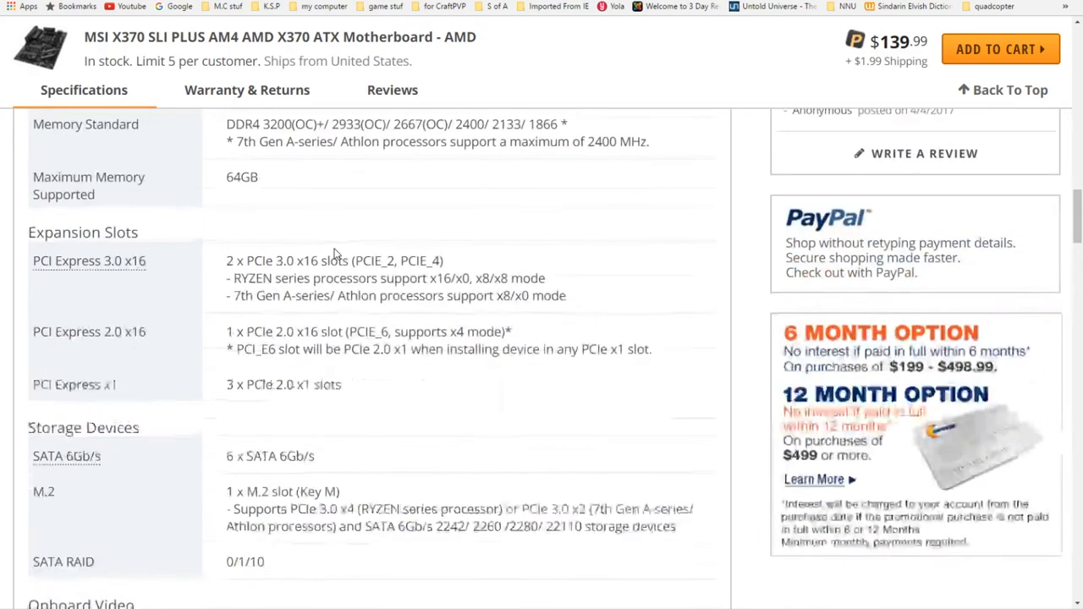
scroll("up", 3)
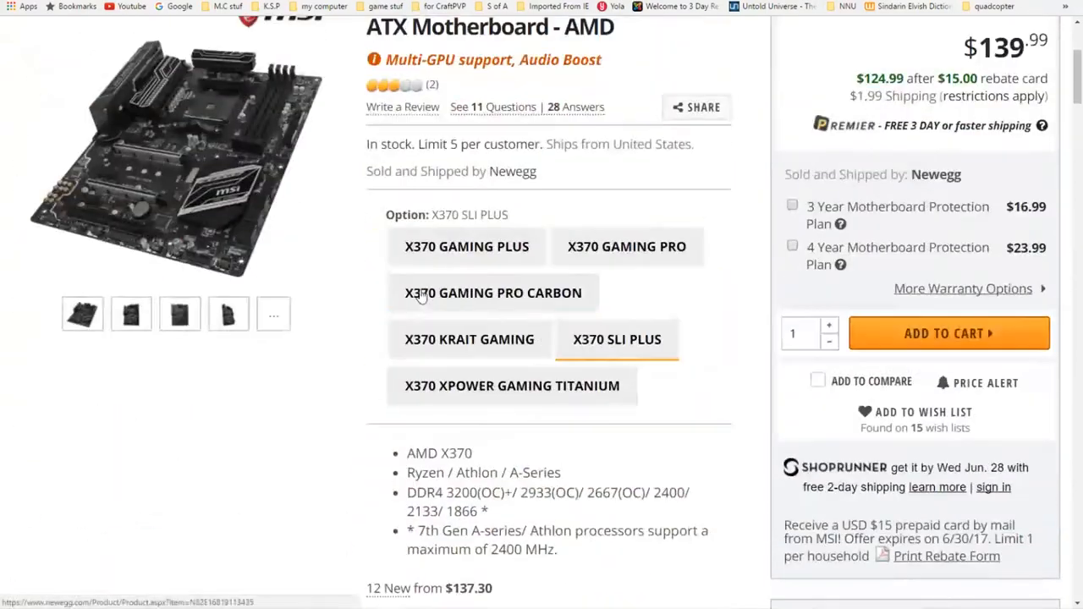
scroll("up", 3)
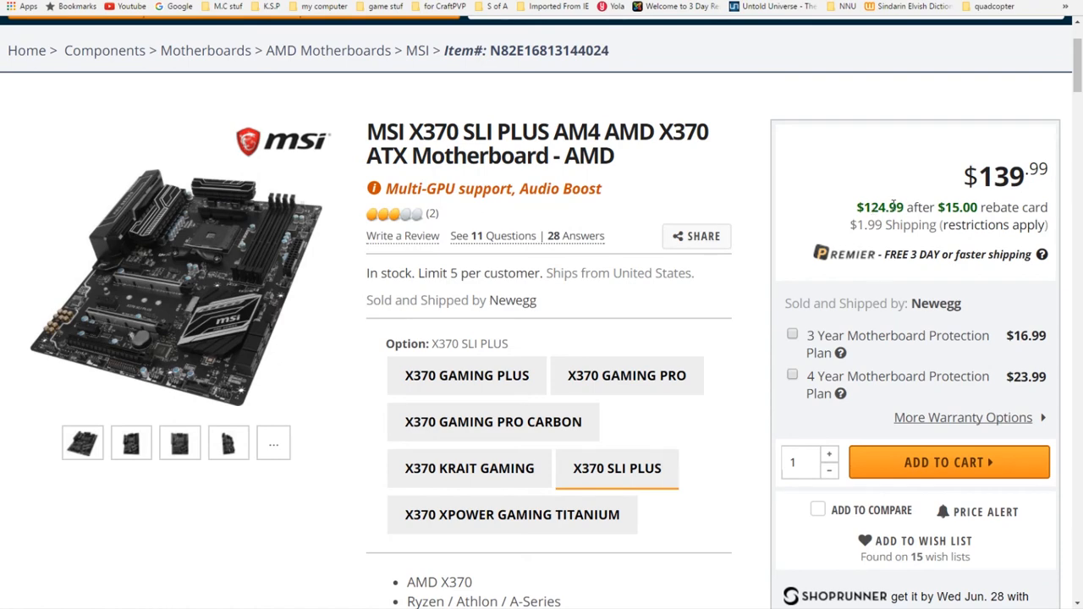
mouse_move(443, 270)
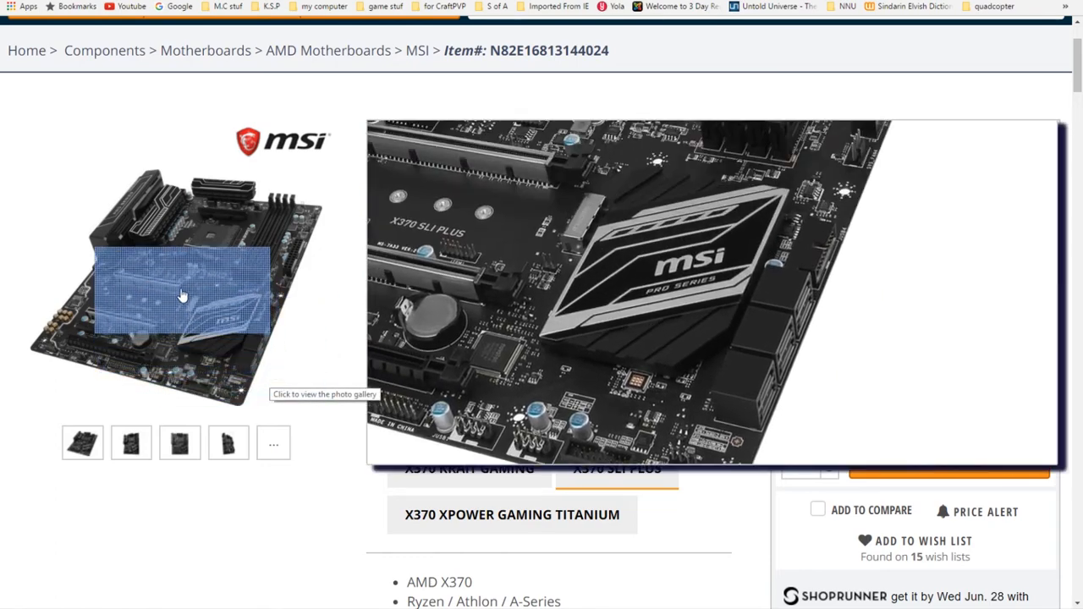
mouse_move(139, 305)
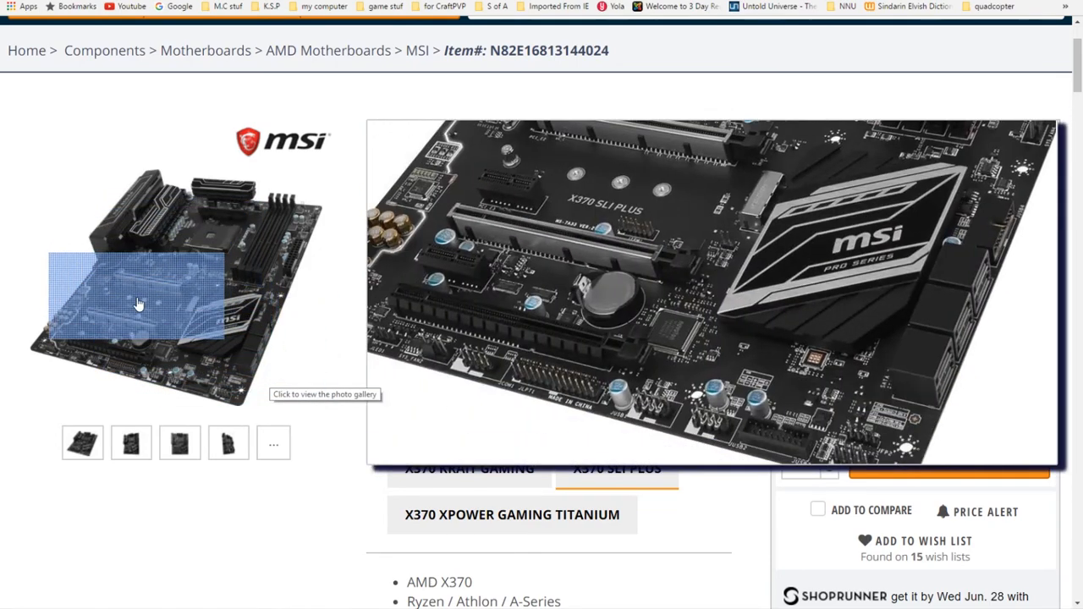
mouse_move(139, 289)
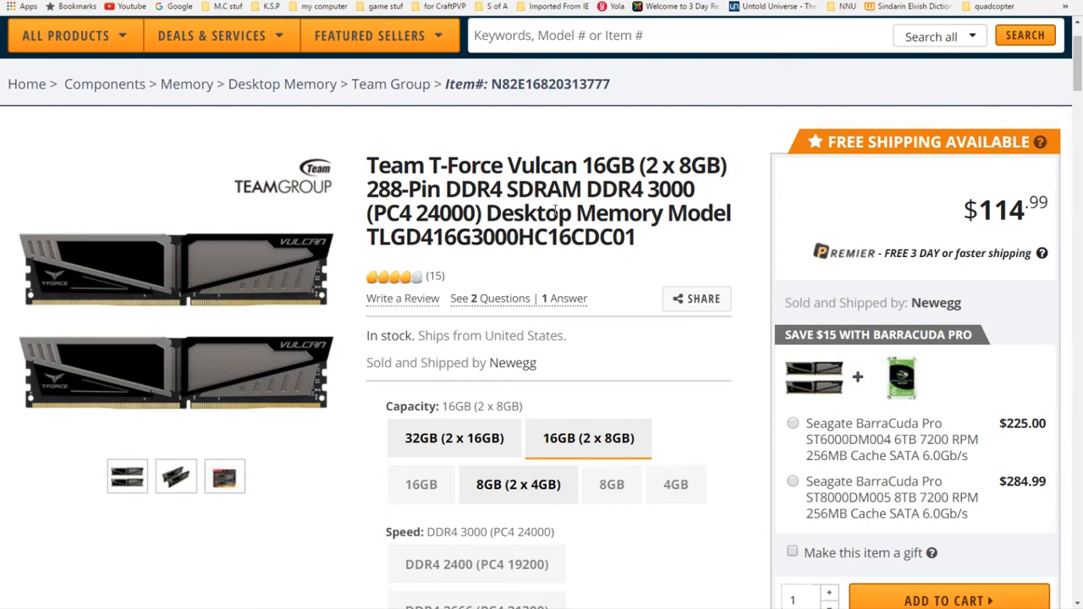
mouse_move(652, 188)
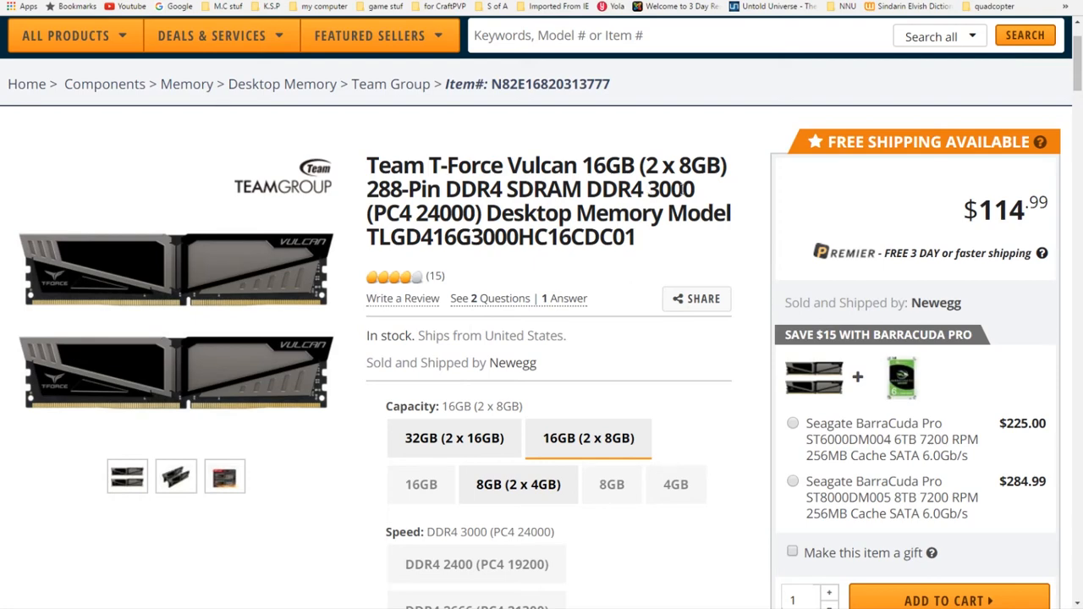
mouse_move(704, 193)
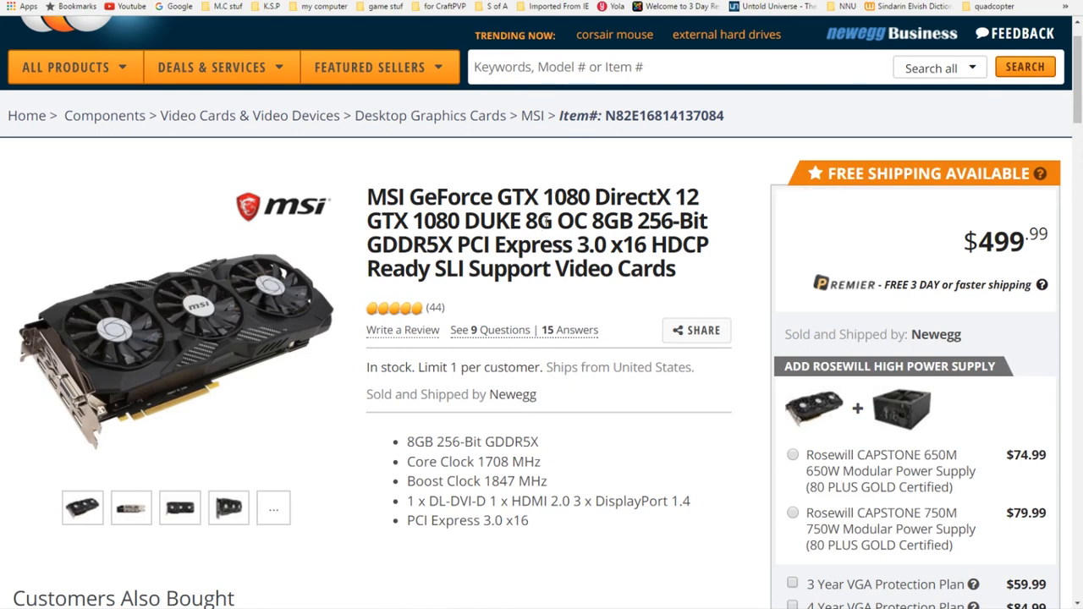
Highlight words in the MSI GeForce GTX 1080 DUKE 8G OC product title
double_click(538, 220)
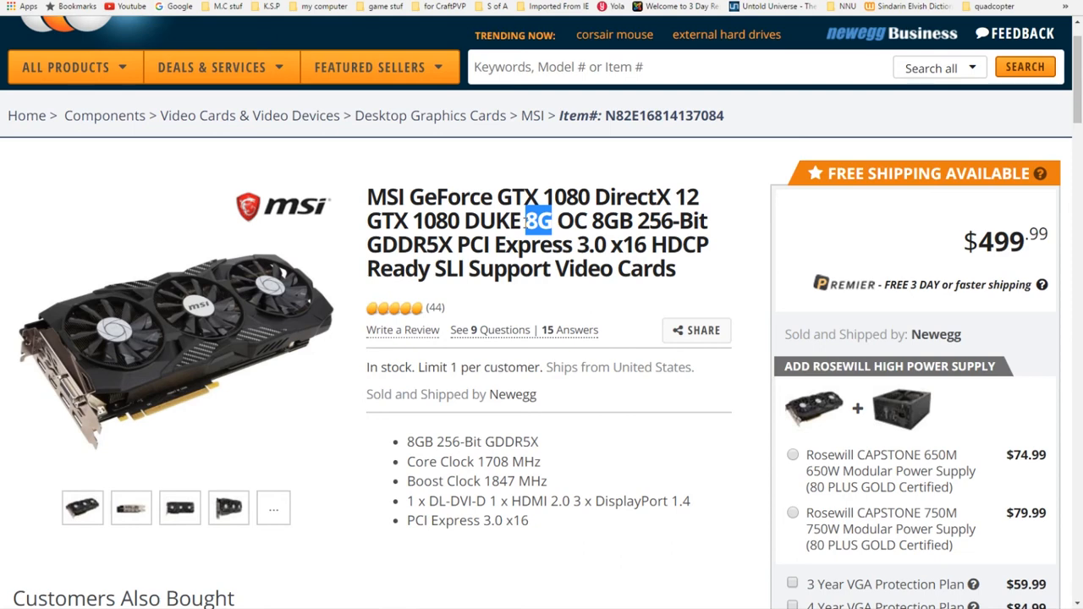
mouse_move(665, 130)
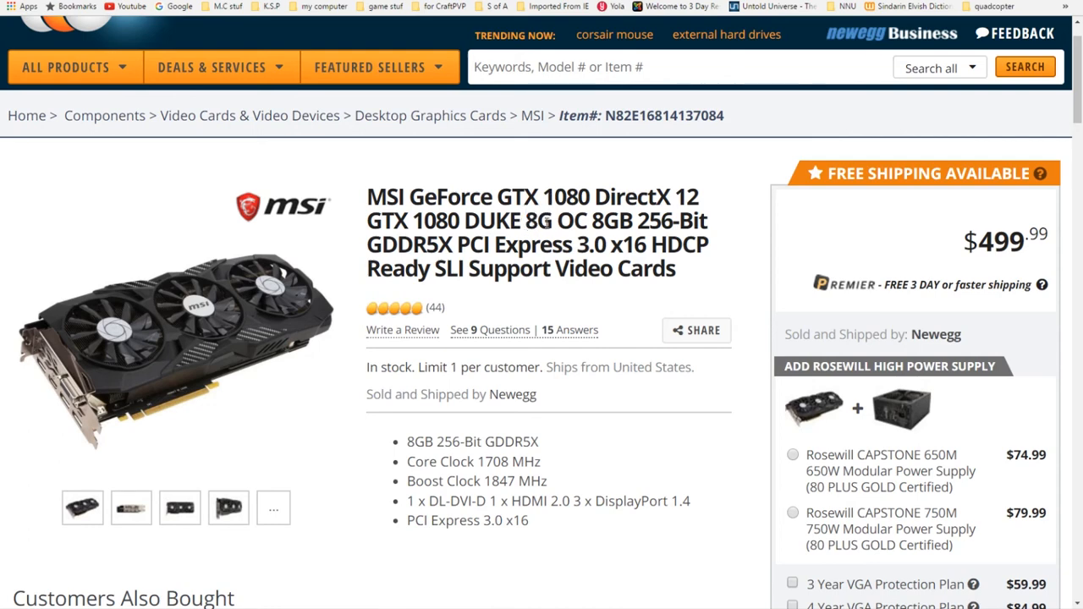
double_click(536, 220)
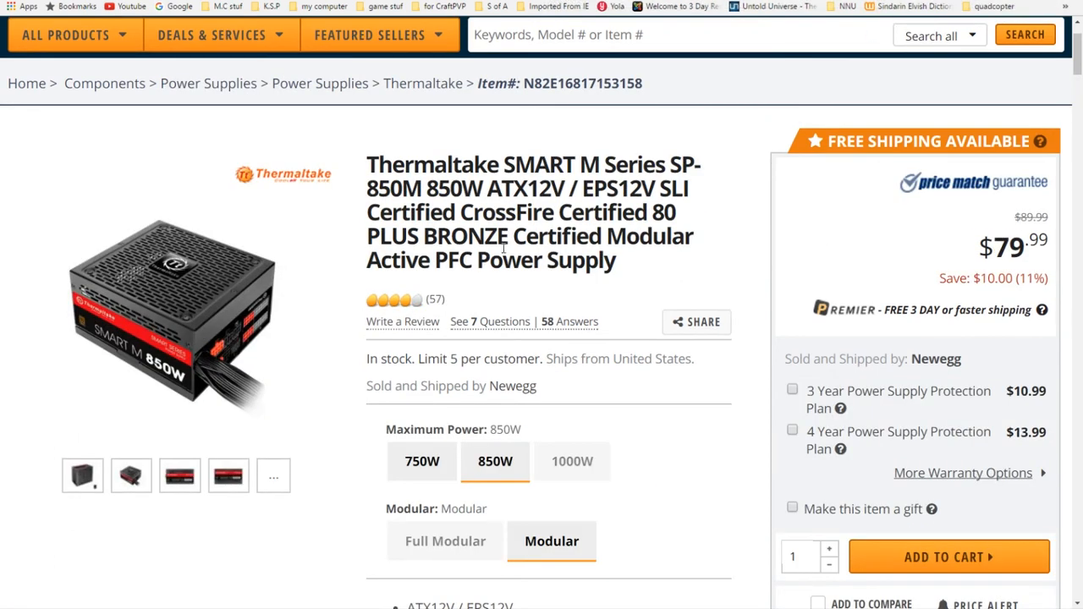
mouse_move(635, 201)
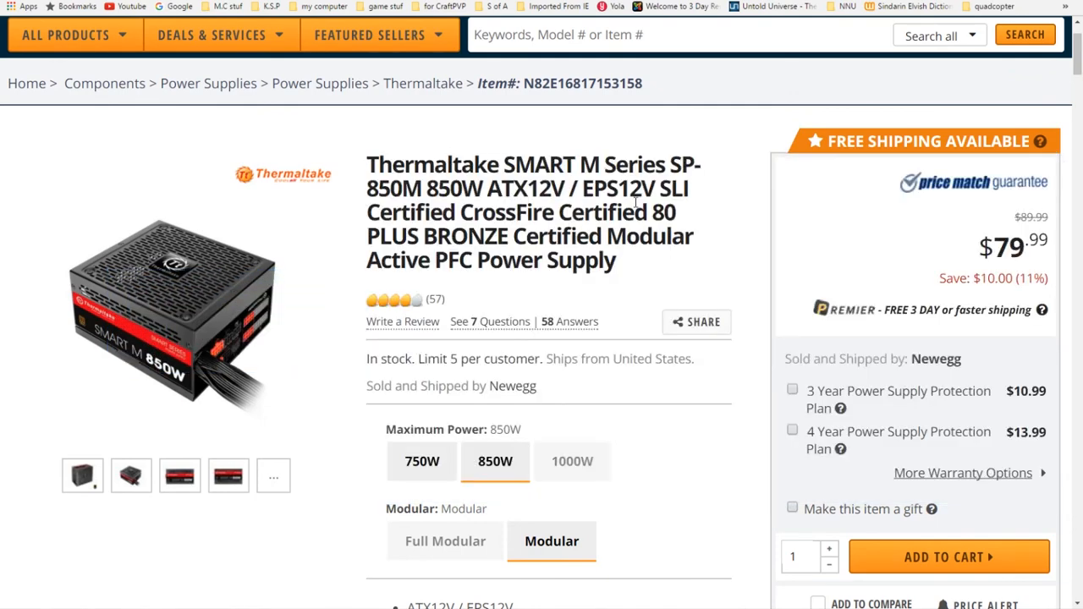
View and enlarge the angled photo of the Thermaltake Smart M 850W power supply
left_click(169, 313)
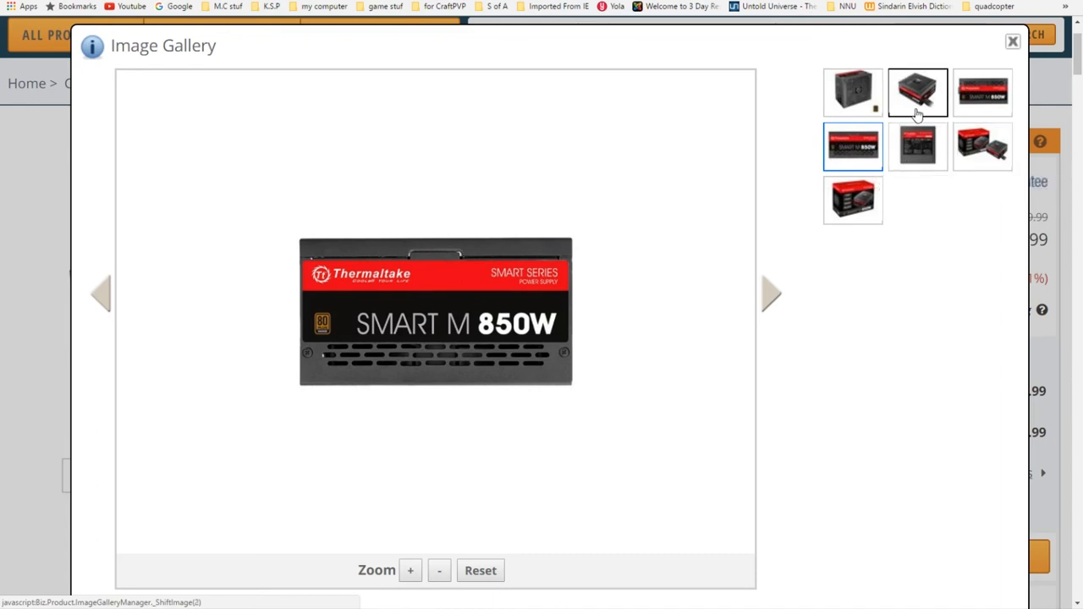
left_click(917, 91)
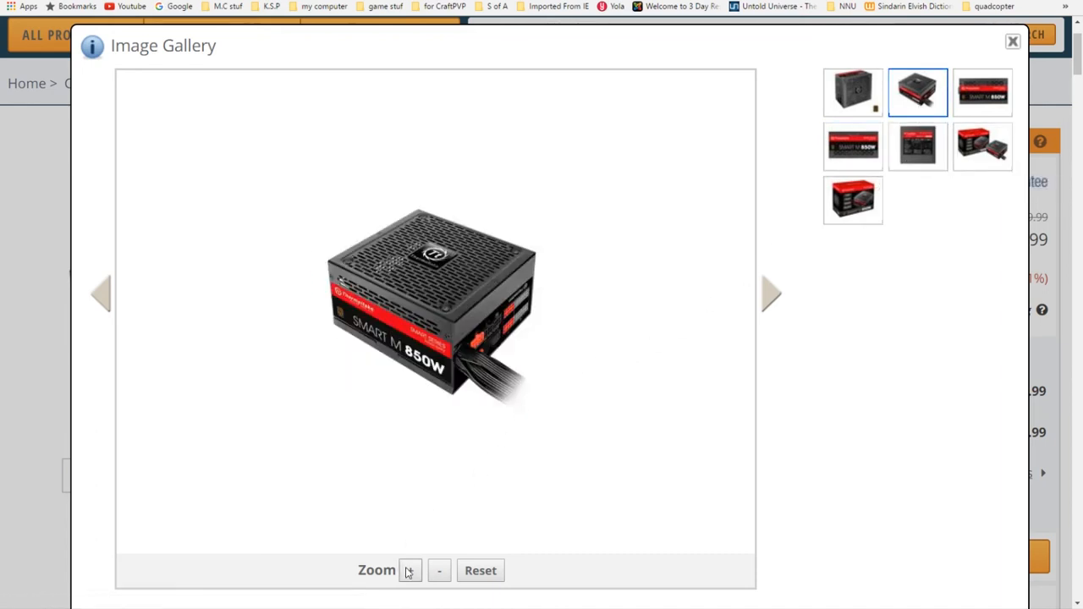
left_click(410, 568)
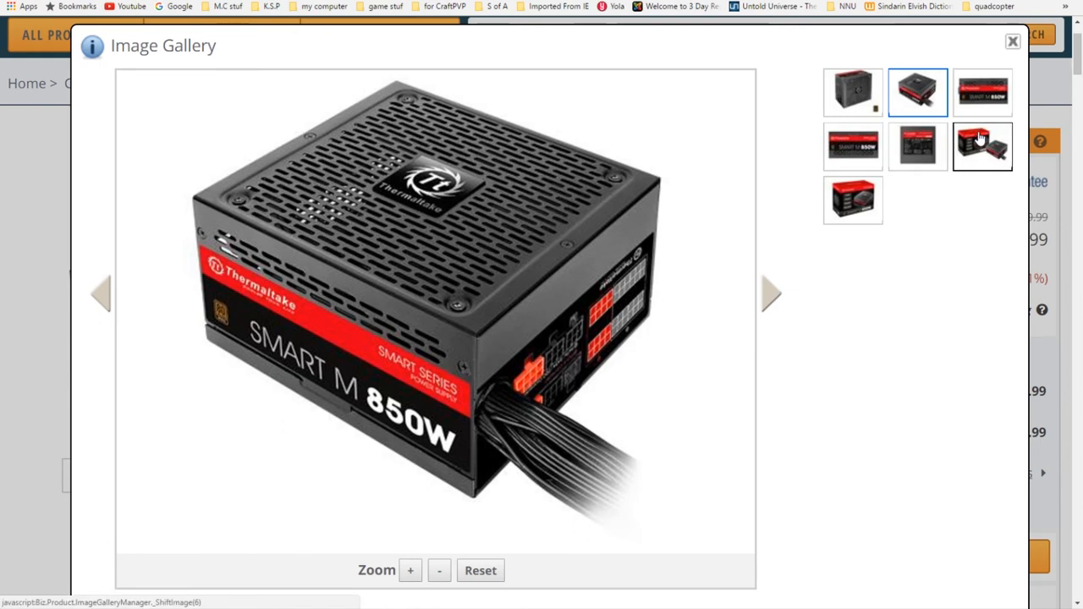
Magnify the power supply's spec label photo twice, then close the gallery
left_click(917, 145)
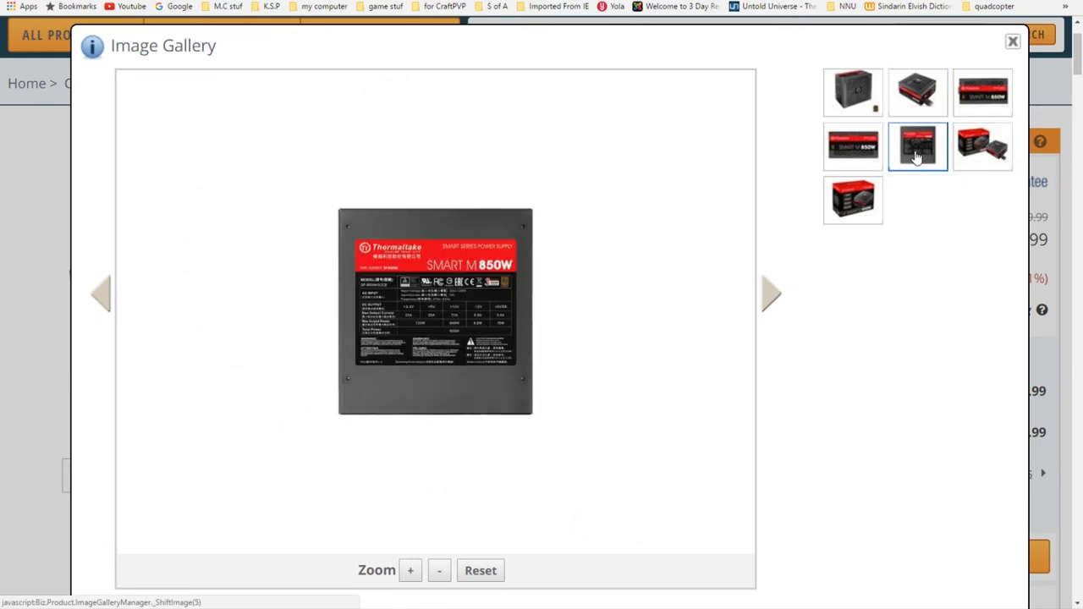
left_click(410, 569)
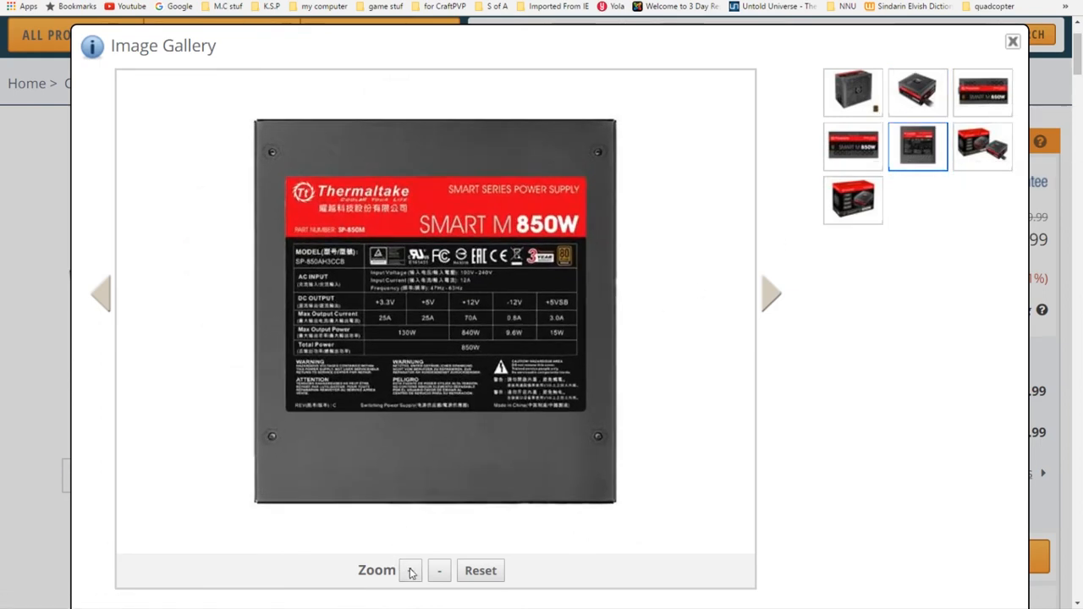
left_click(410, 568)
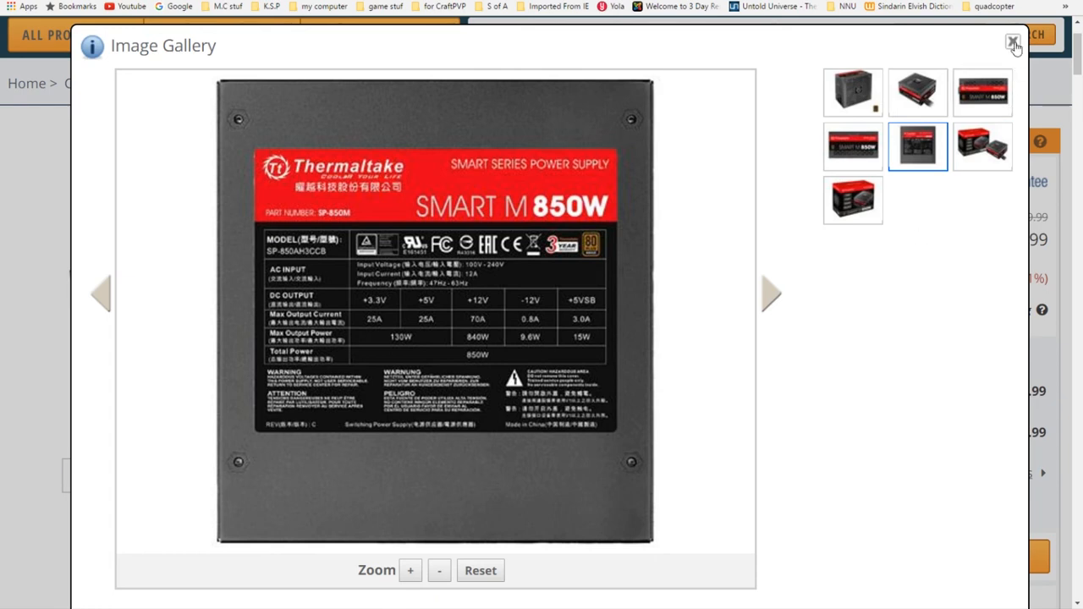
left_click(1015, 44)
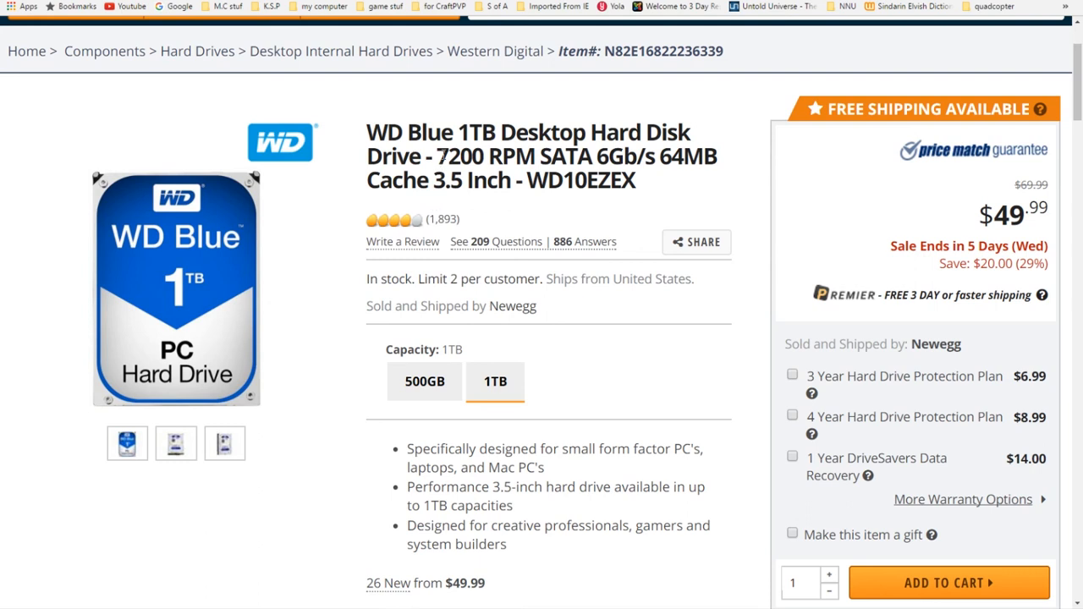
Highlight the 7200 RPM speed in the WD Blue 1TB hard drive's title
double_click(457, 156)
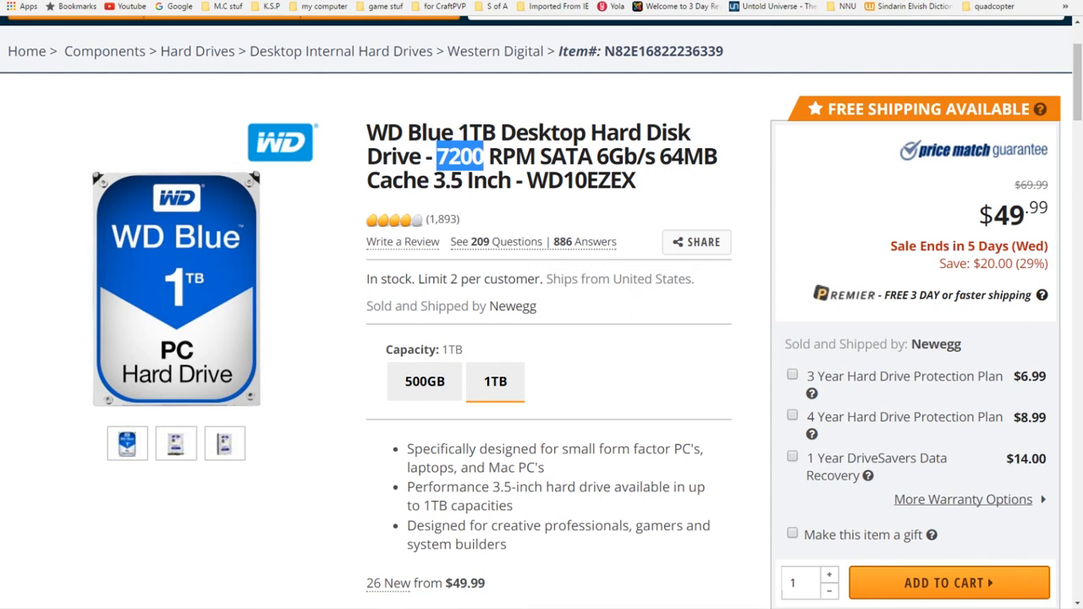
mouse_move(812, 416)
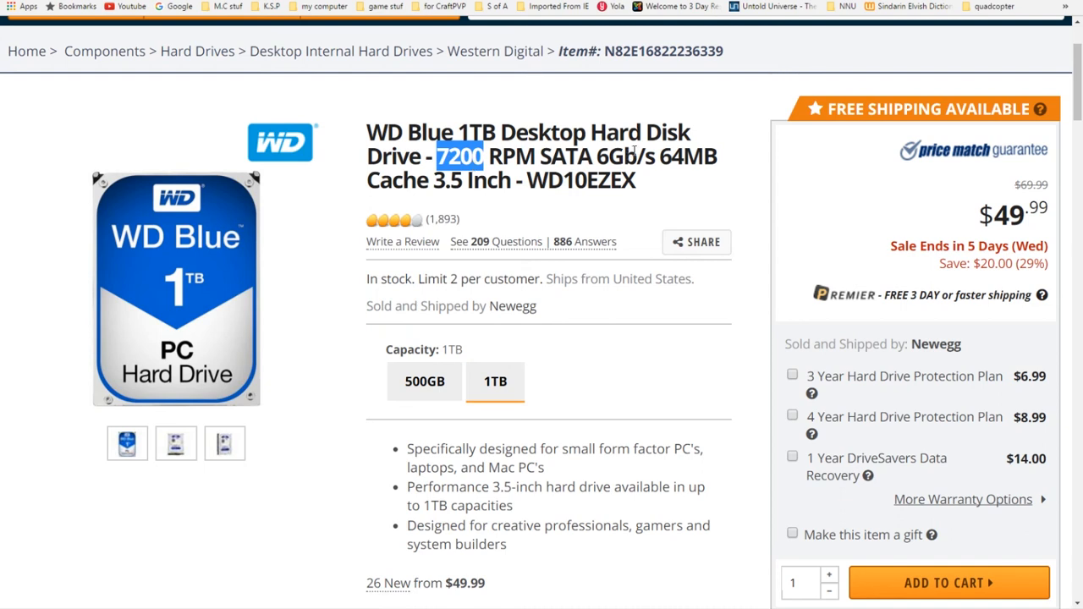
mouse_move(690, 159)
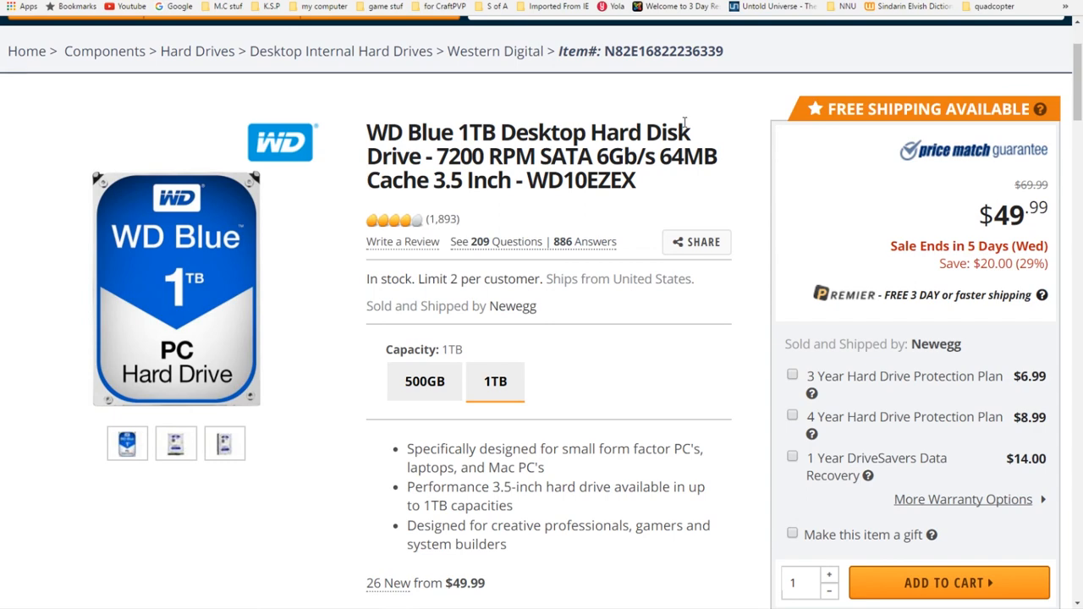
mouse_move(684, 122)
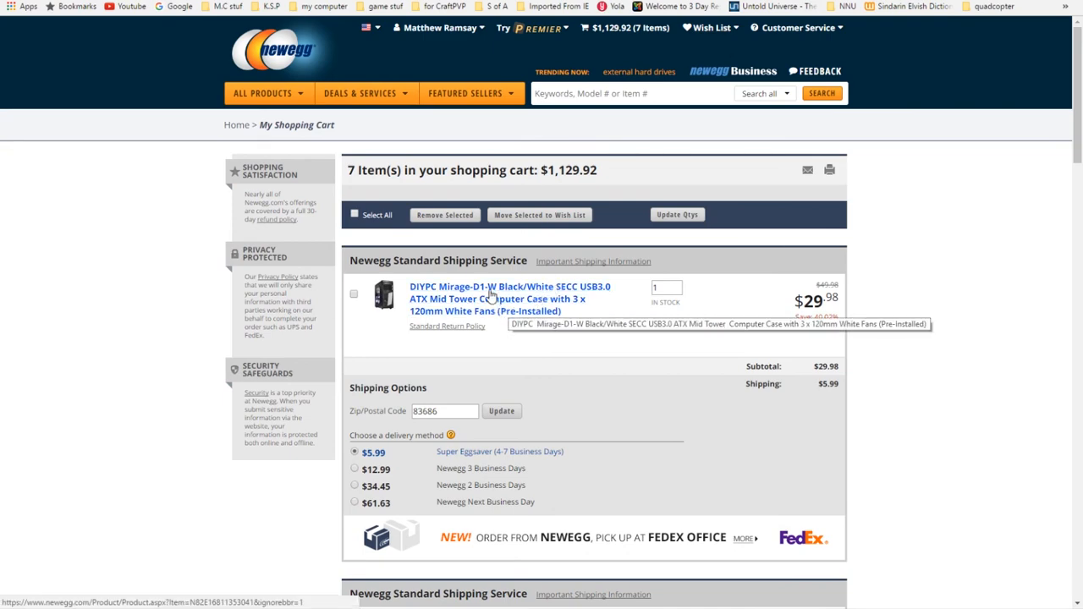
Bring up the DIYPC Mirage-D1-W case page from the cart and highlight its model name
left_click(510, 298)
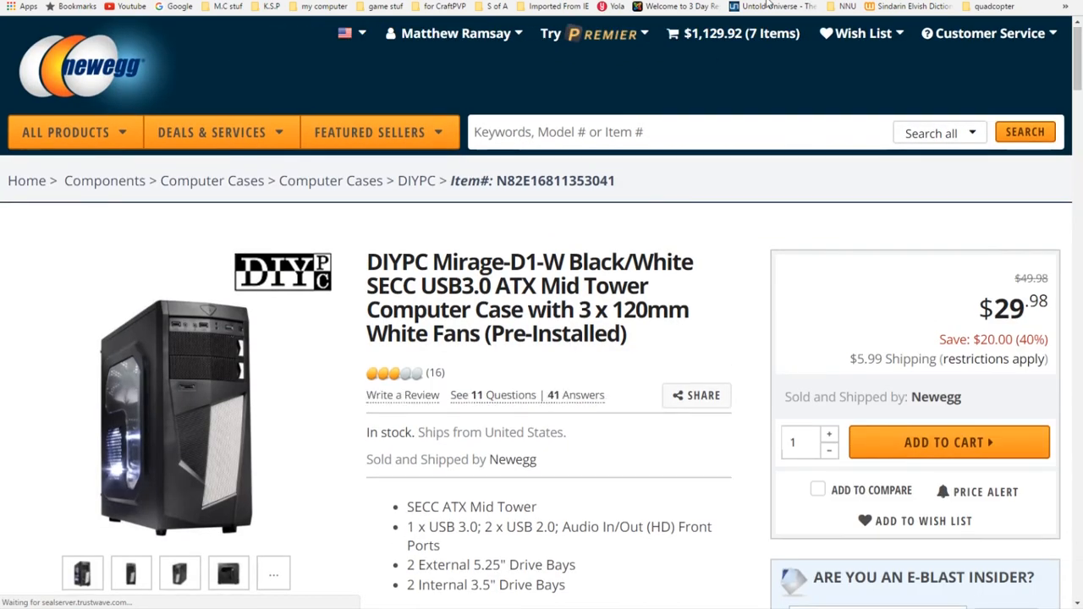
scroll("down", 3)
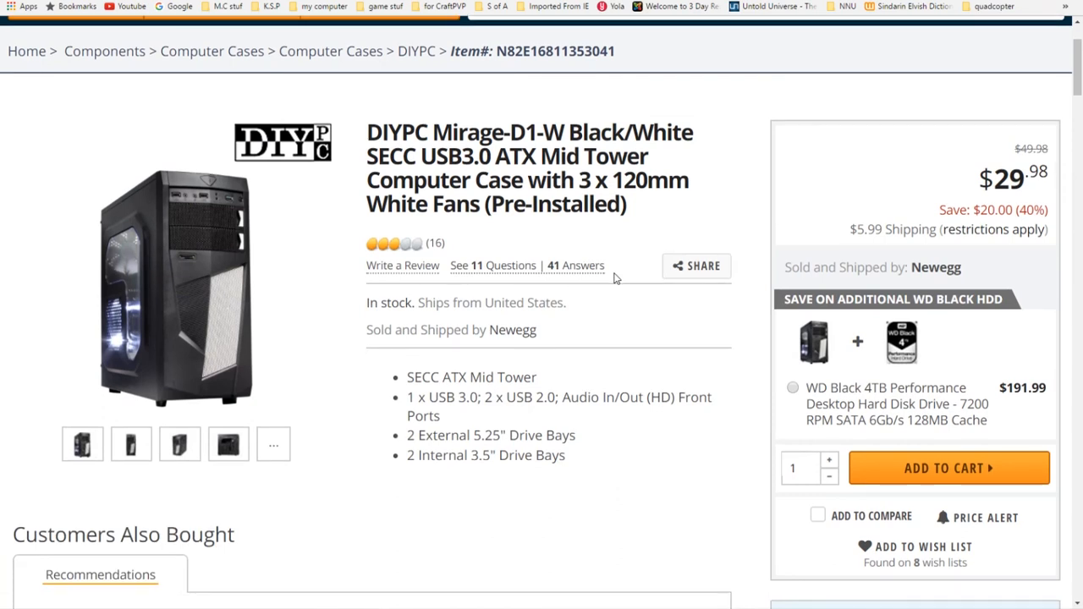
double_click(452, 132)
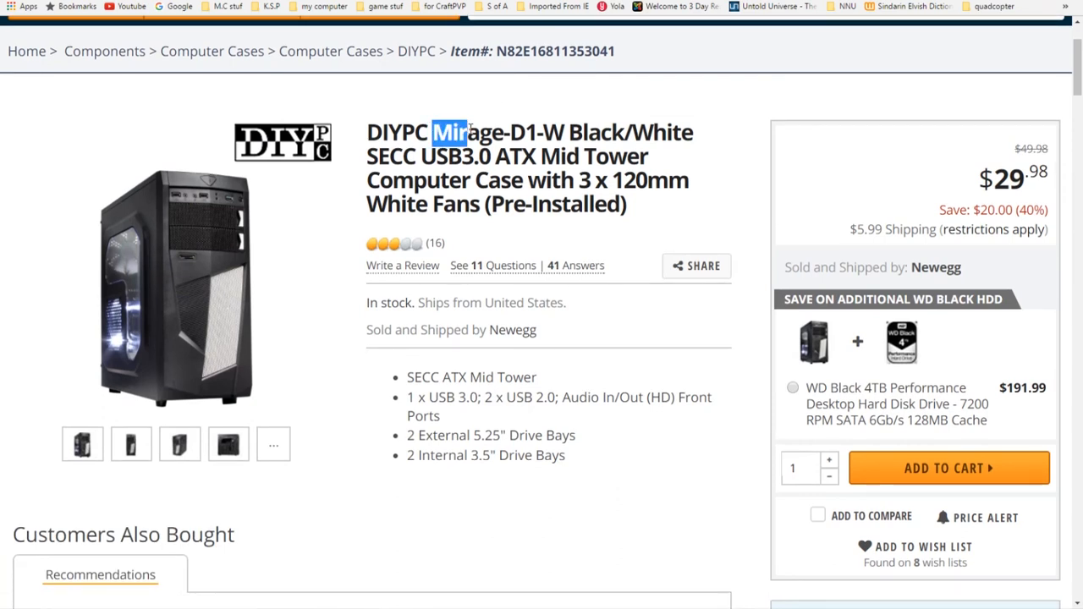
double_click(467, 132)
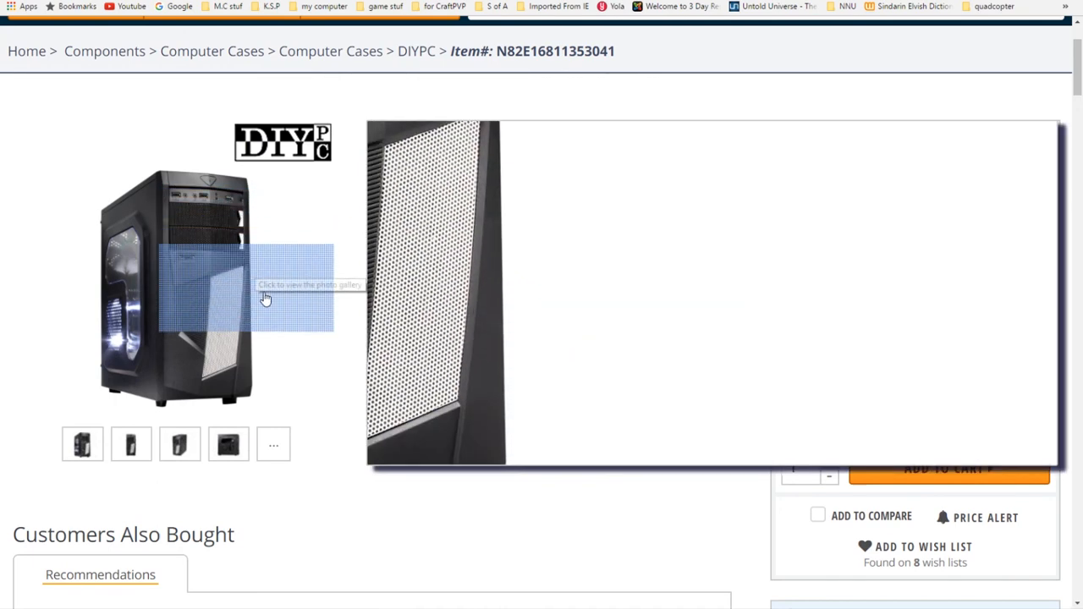
mouse_move(163, 332)
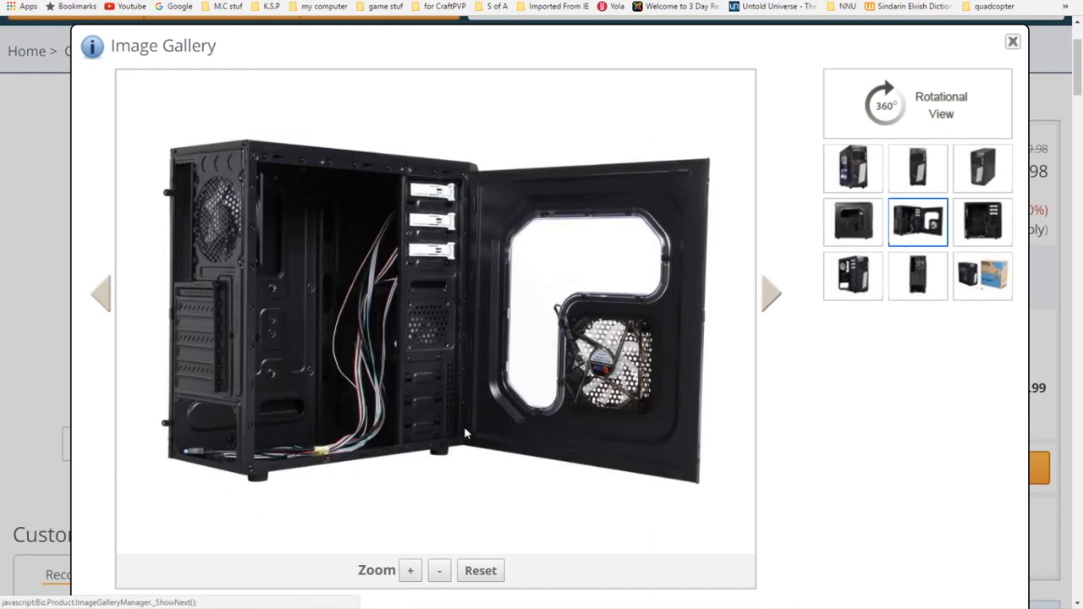
mouse_move(432, 411)
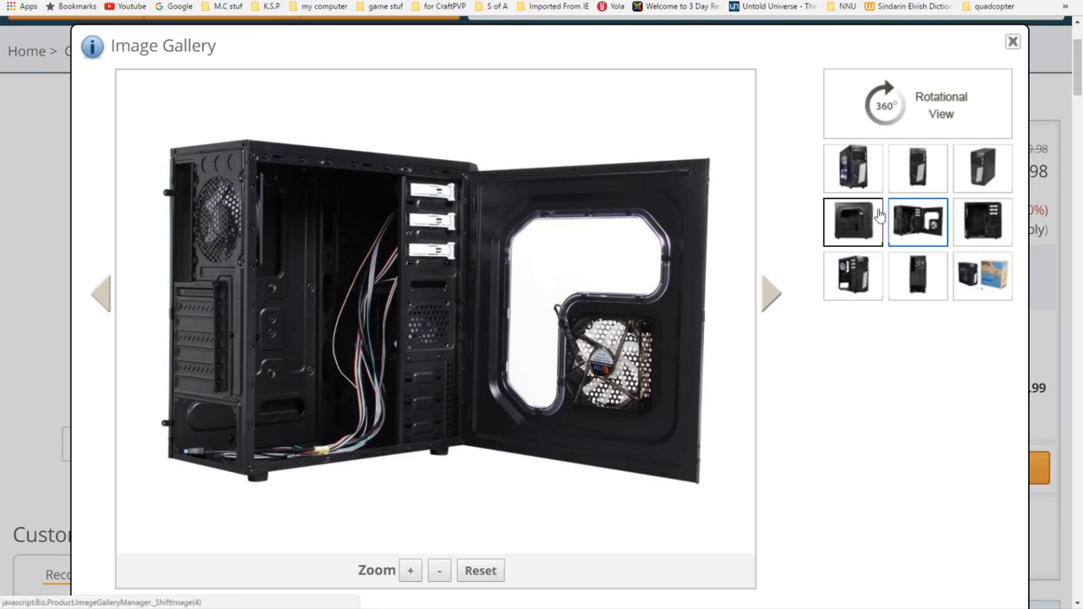
Browse the DIYPC case's front and interior photos and rotational view, reopening the gallery on the front shot
left_click(982, 168)
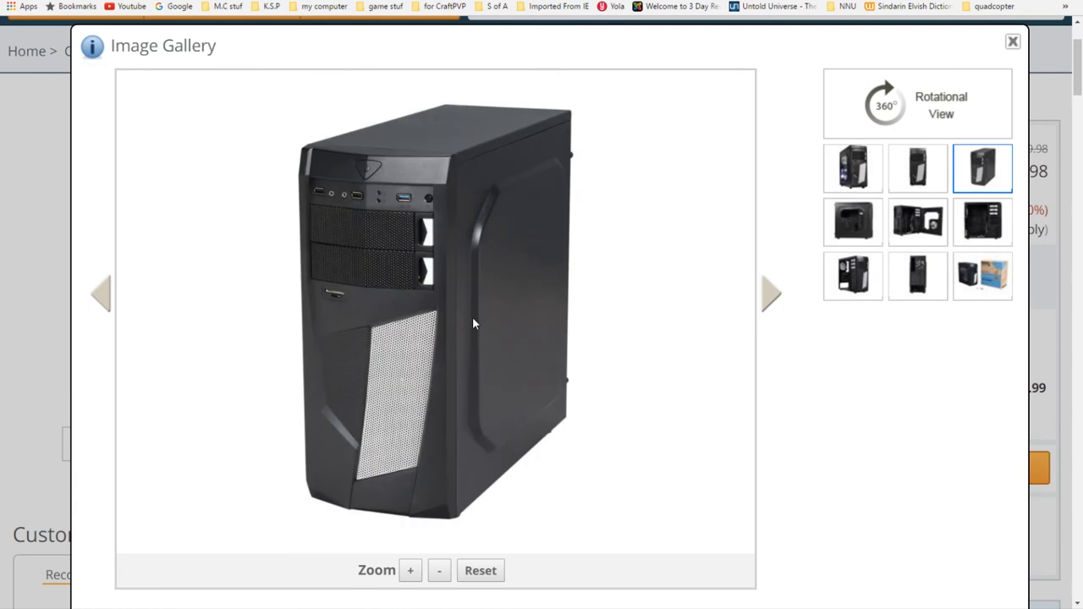
mouse_move(336, 293)
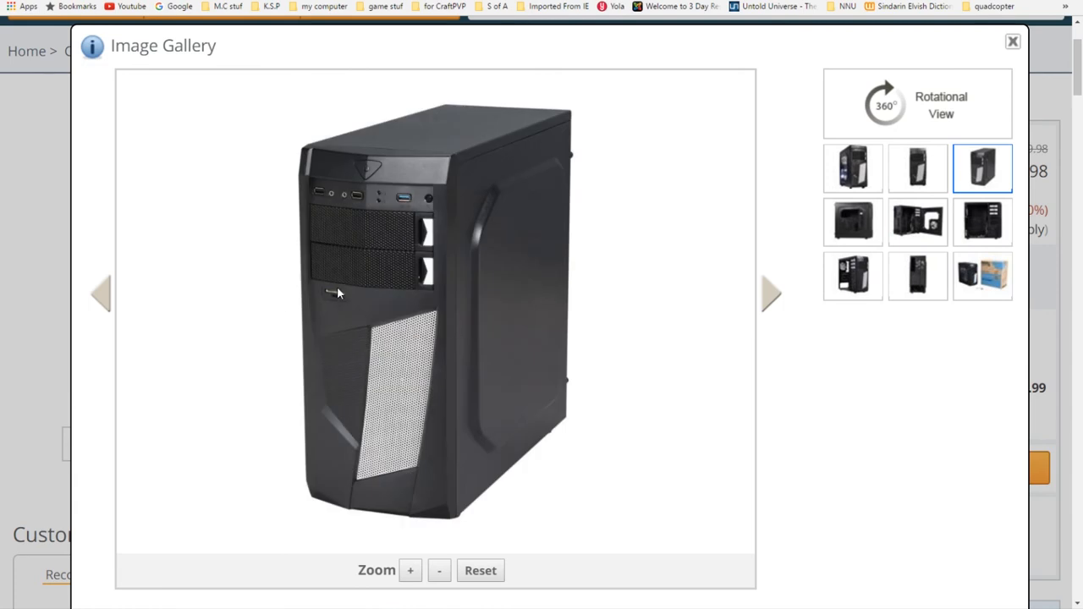
mouse_move(484, 233)
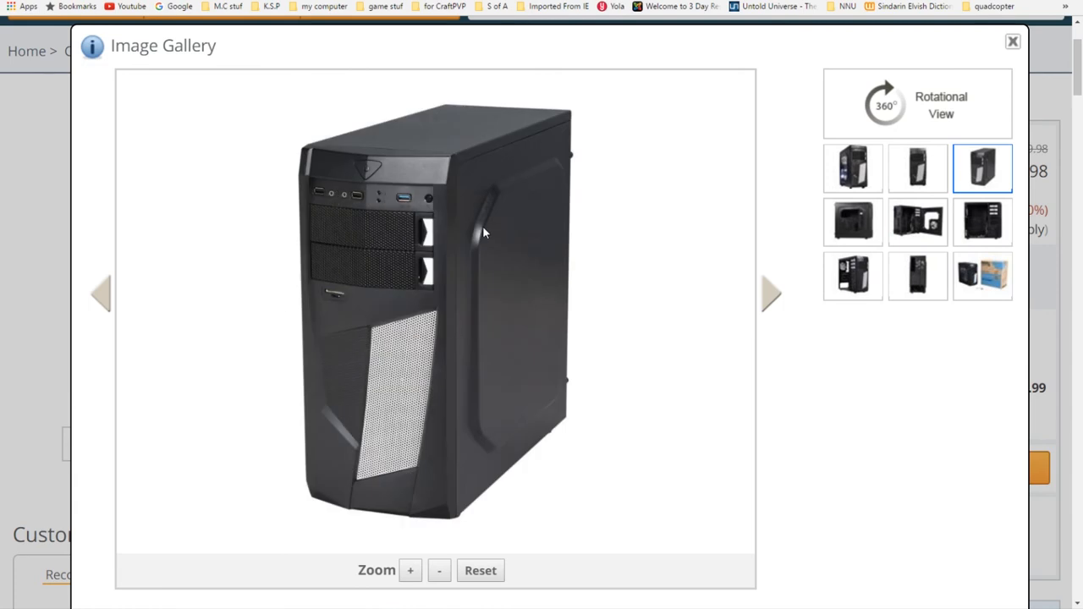
mouse_move(917, 168)
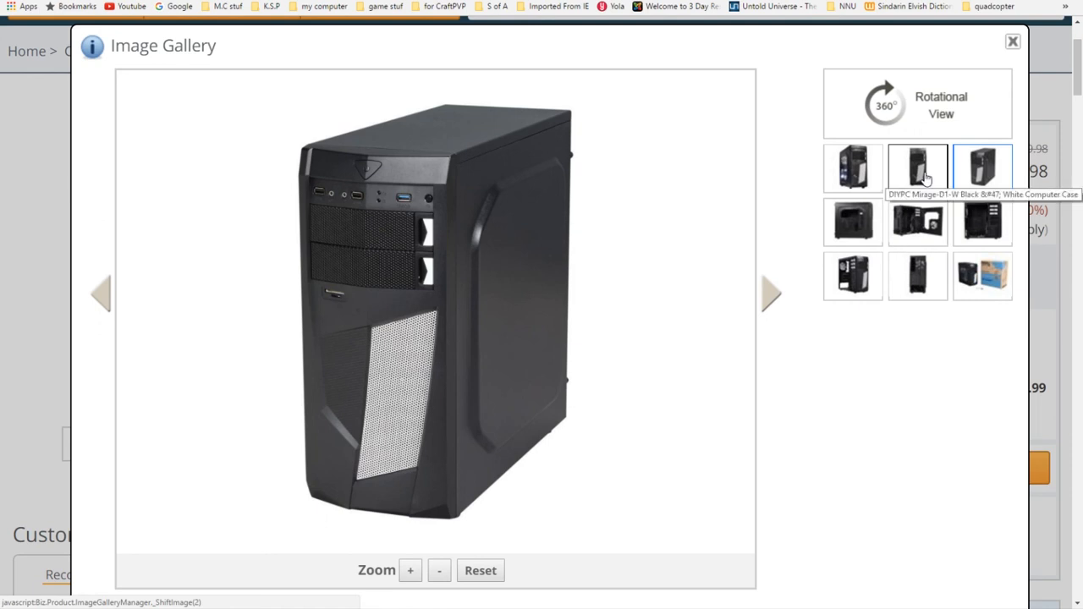
left_click(917, 222)
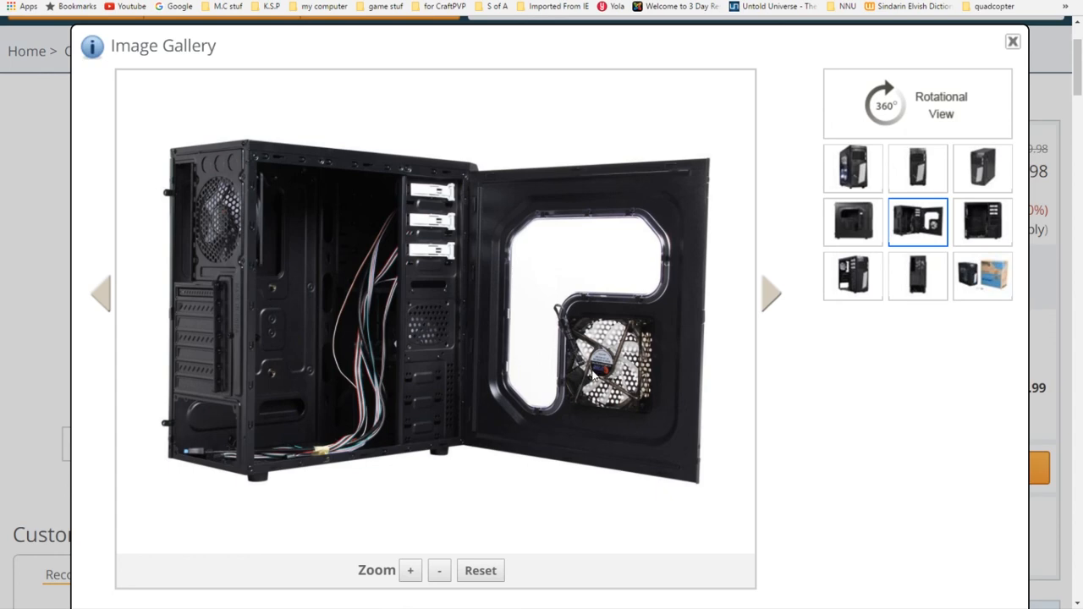
mouse_move(190, 453)
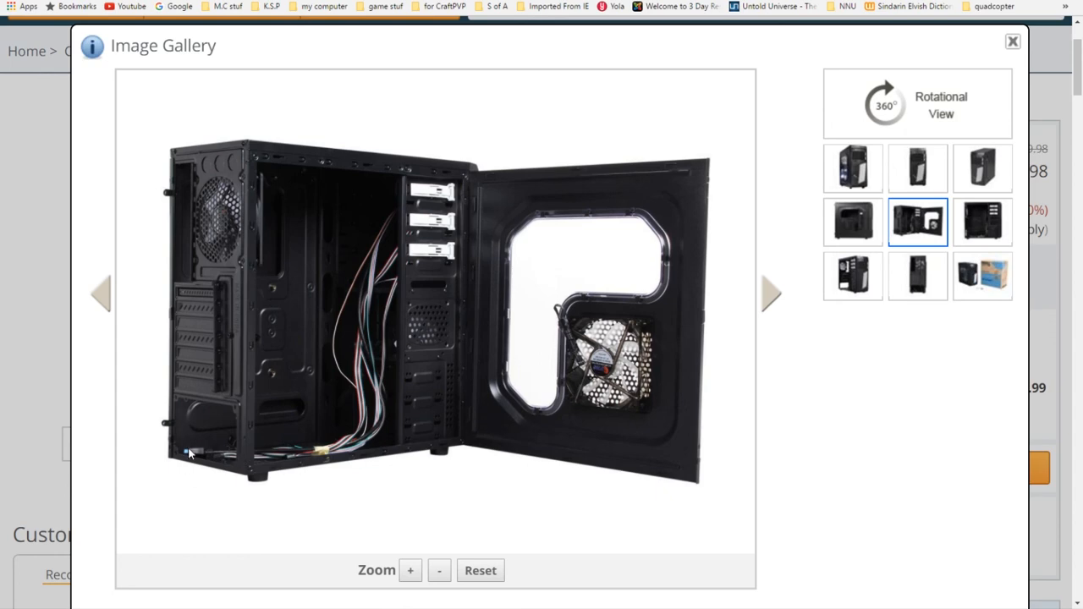
mouse_move(393, 262)
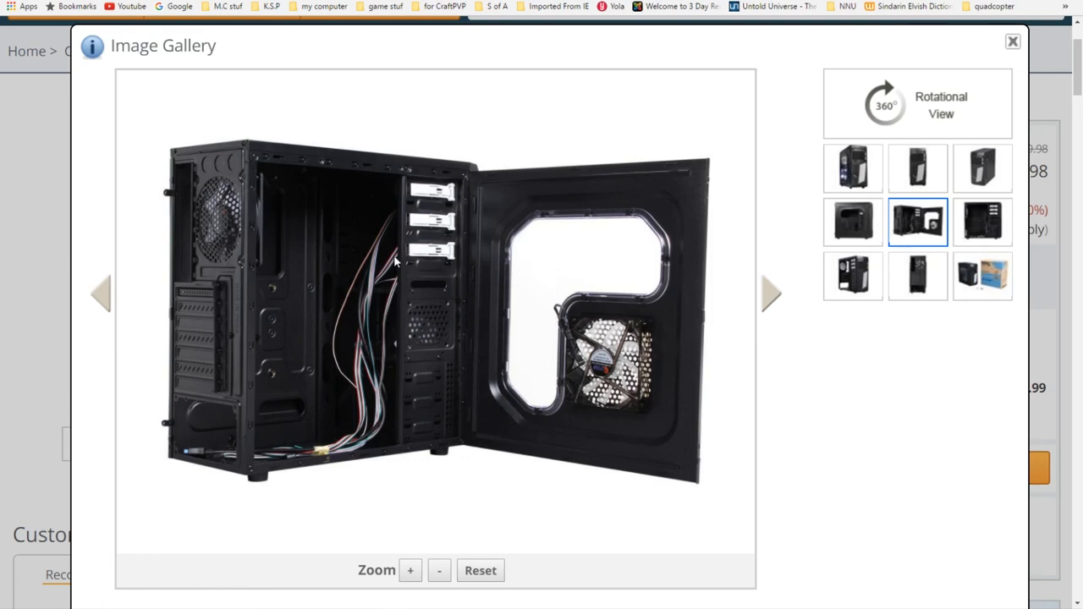
mouse_move(361, 413)
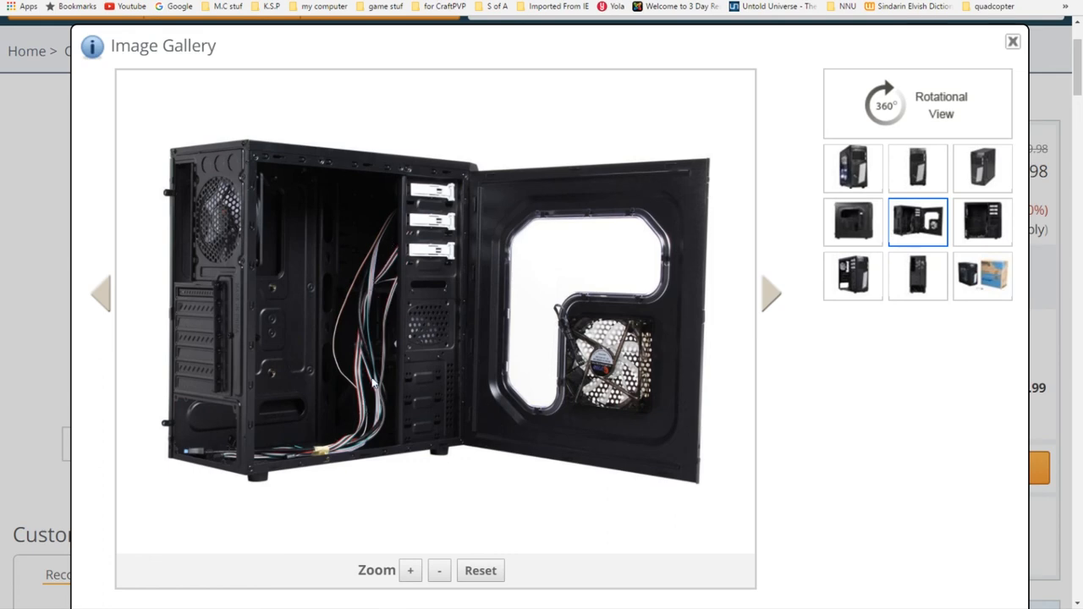
mouse_move(948, 94)
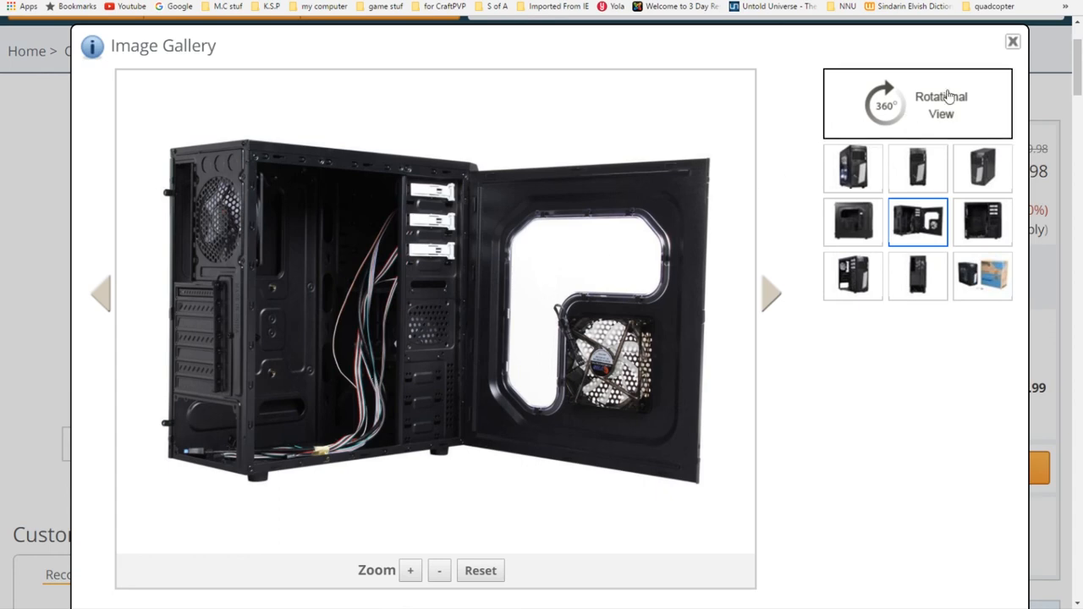
left_click(1011, 41)
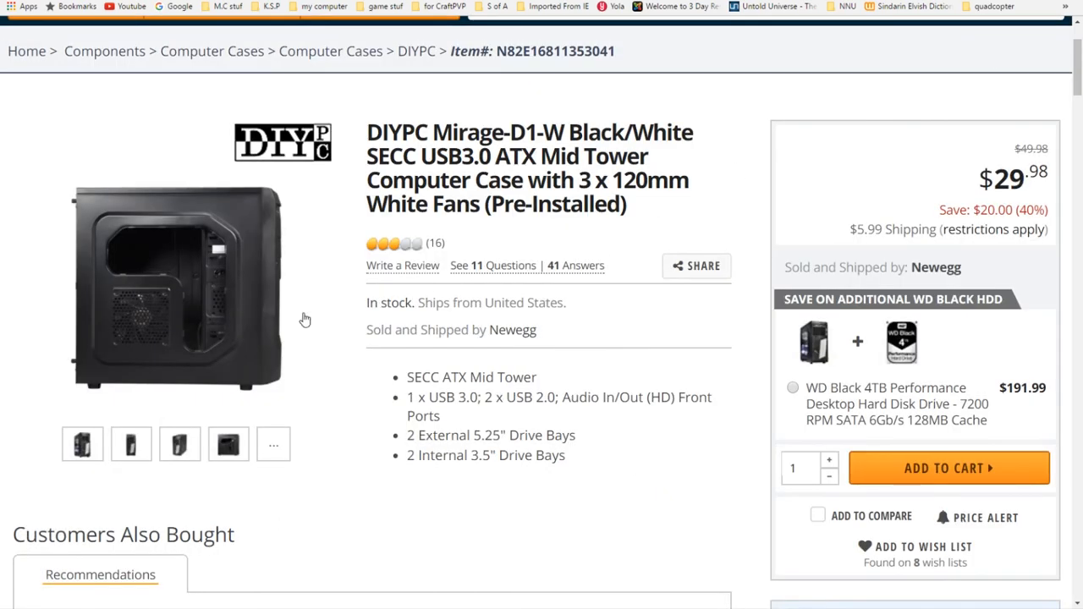
left_click(176, 288)
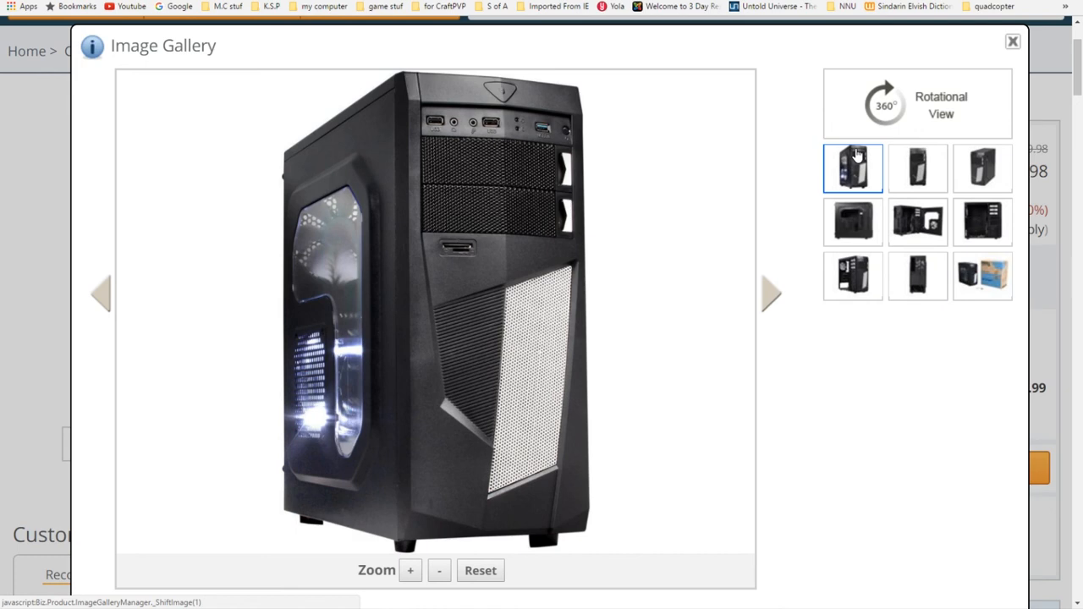